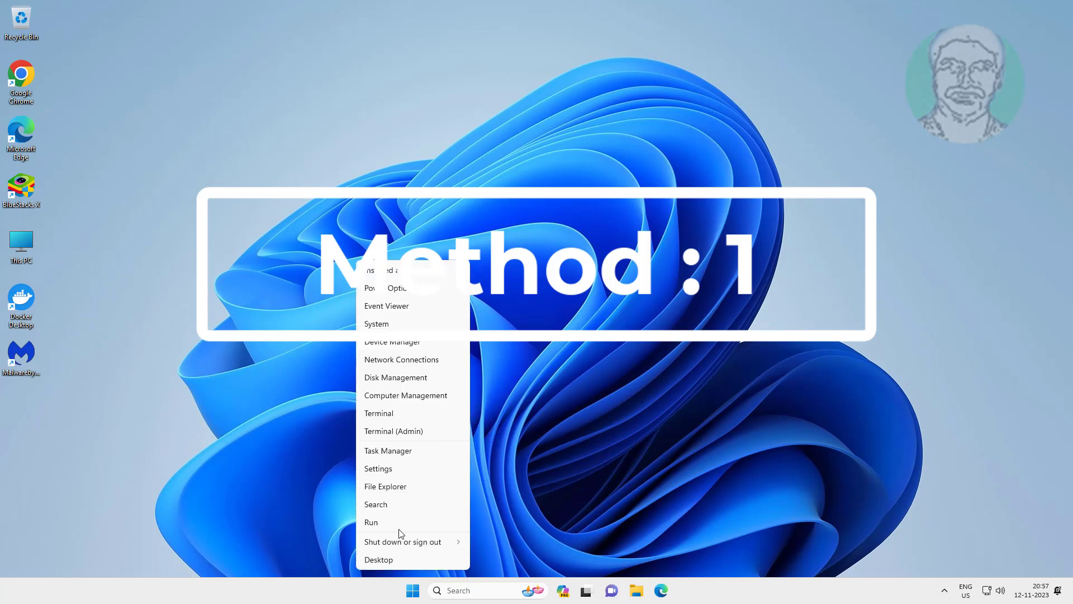
- Open the user's Temp folder via the Run dialog with %temp%
{"action": "left_click", "coordinate": [371, 522]}
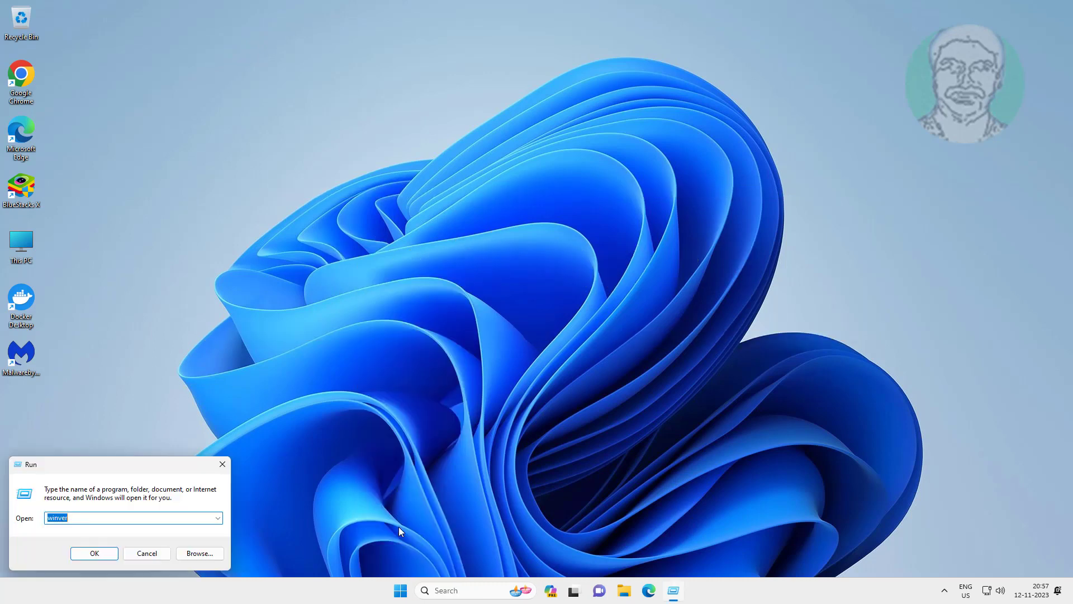
{"action": "type", "text": "%"}
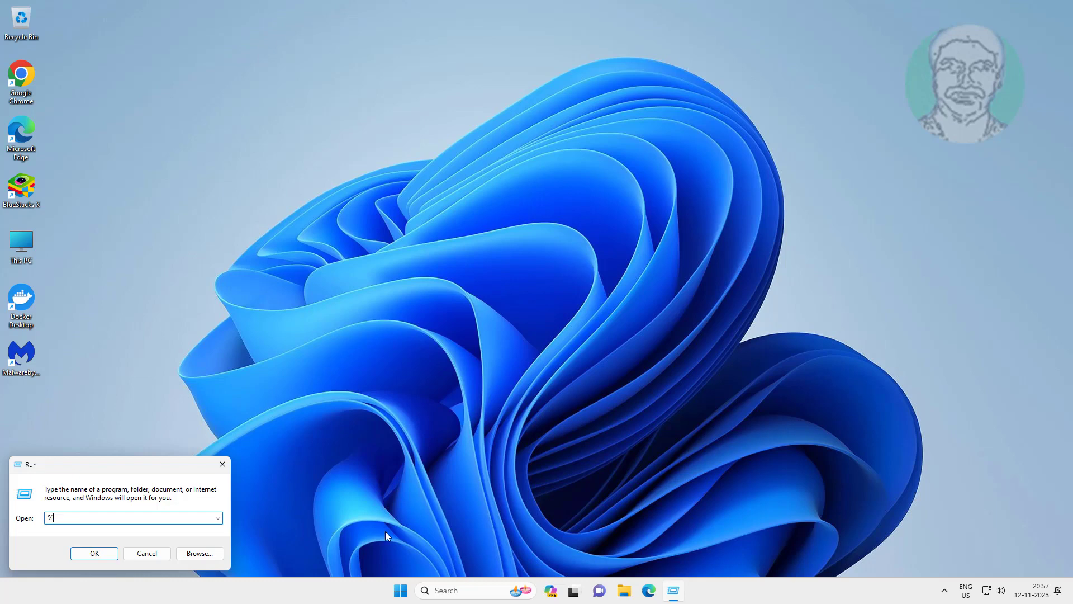
{"action": "type", "text": "temp%"}
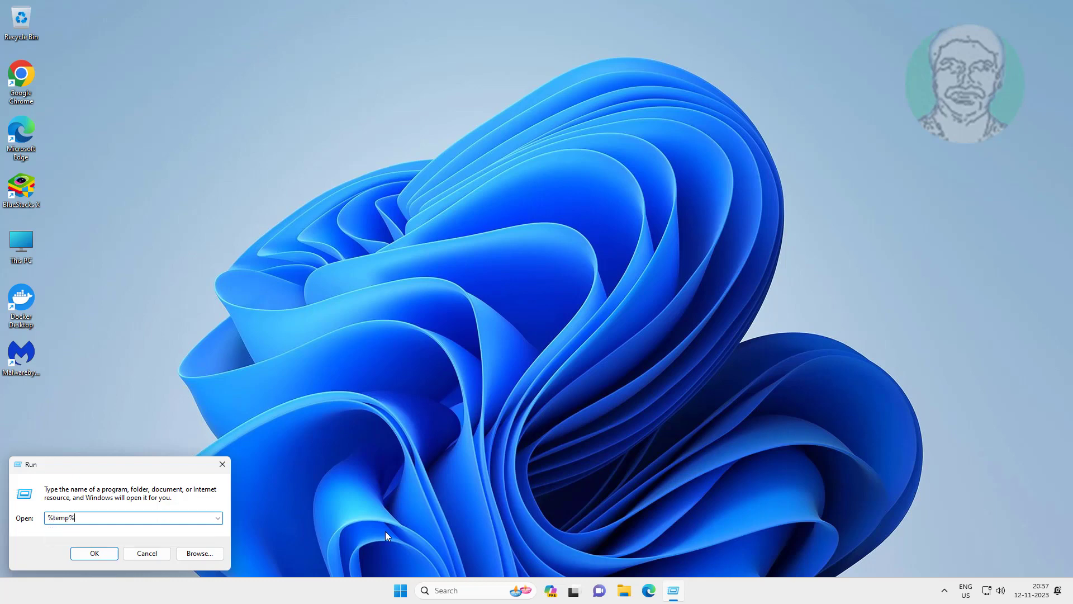
{"action": "left_click", "coordinate": [94, 554]}
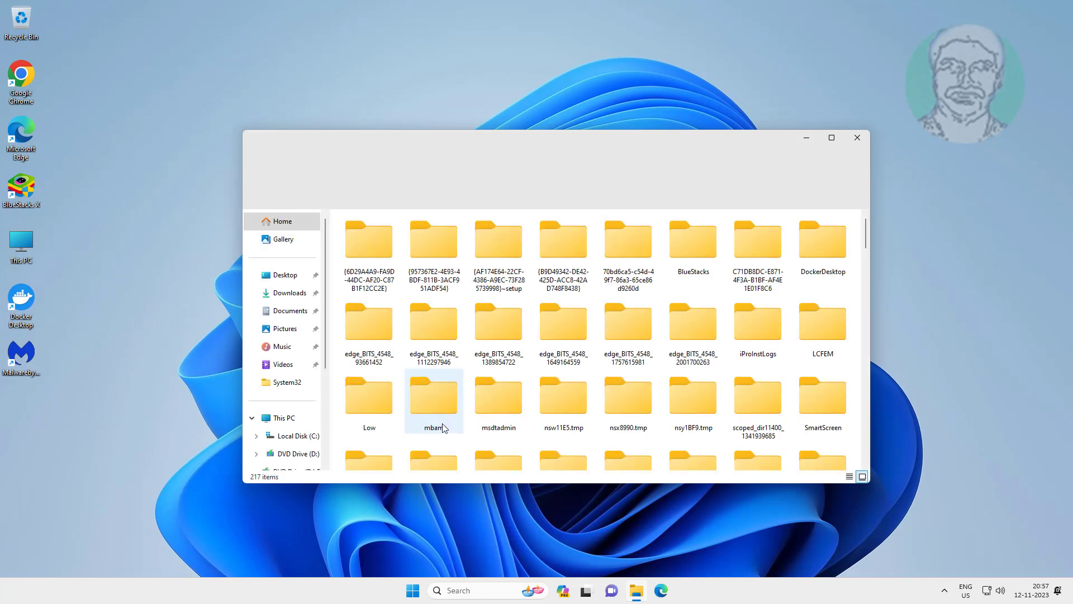
- Delete all 217 items in the user's Temp folder, continuing past access-denied items, and close it
{"action": "left_click", "coordinate": [498, 323]}
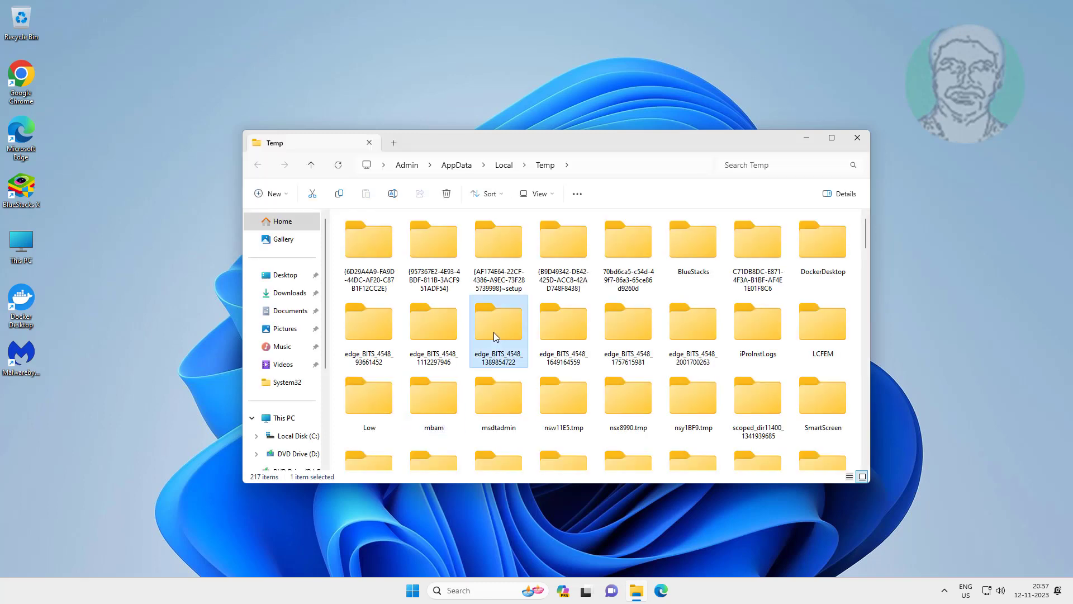
{"action": "key", "text": "ctrl+a"}
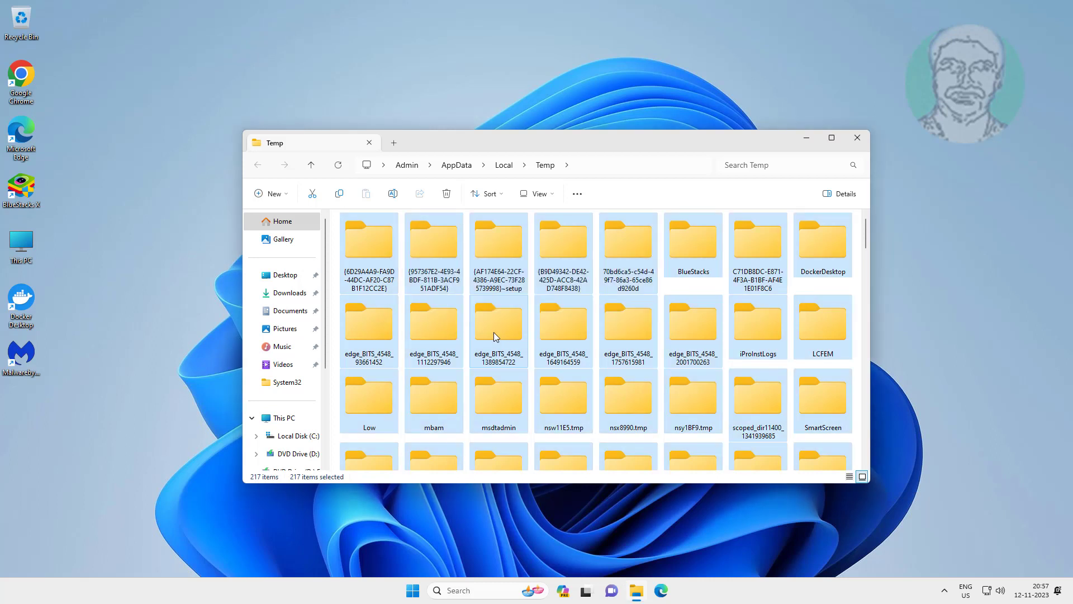
{"action": "left_click", "coordinate": [446, 194]}
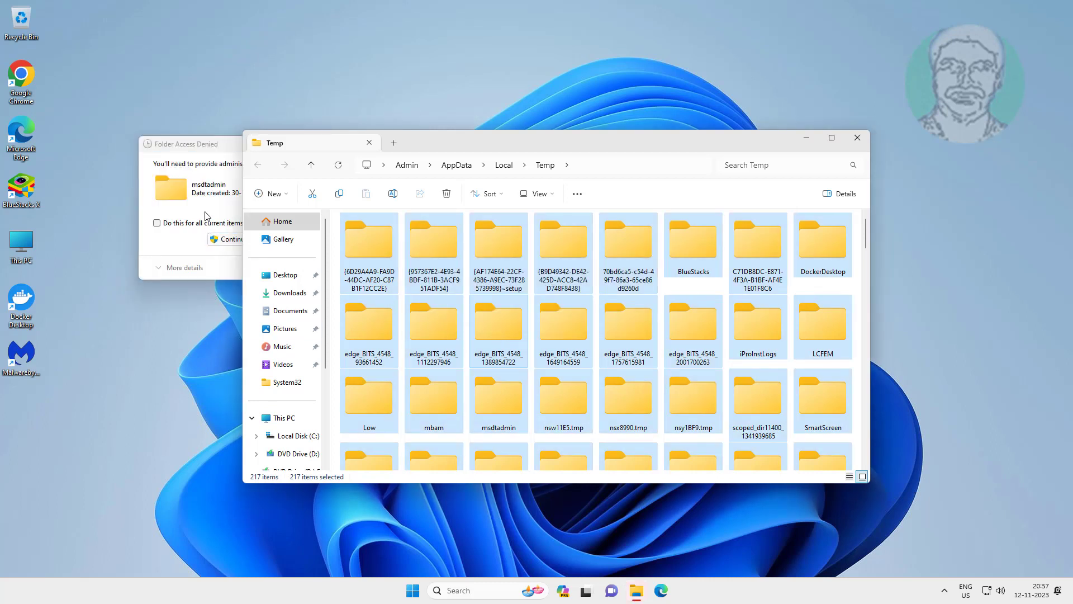
{"action": "left_click", "coordinate": [230, 239]}
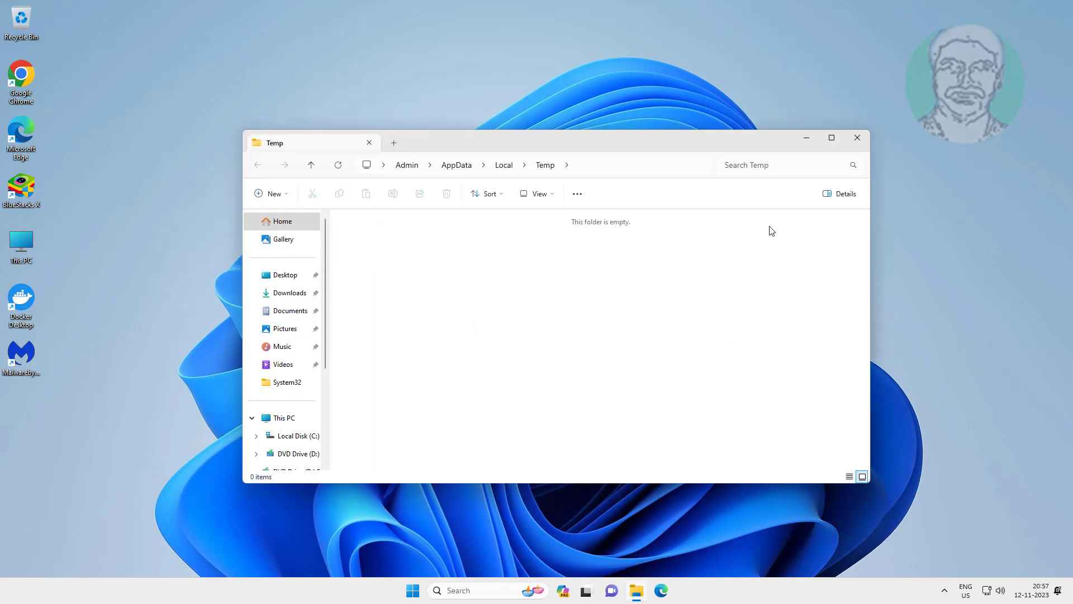
{"action": "left_click", "coordinate": [857, 137]}
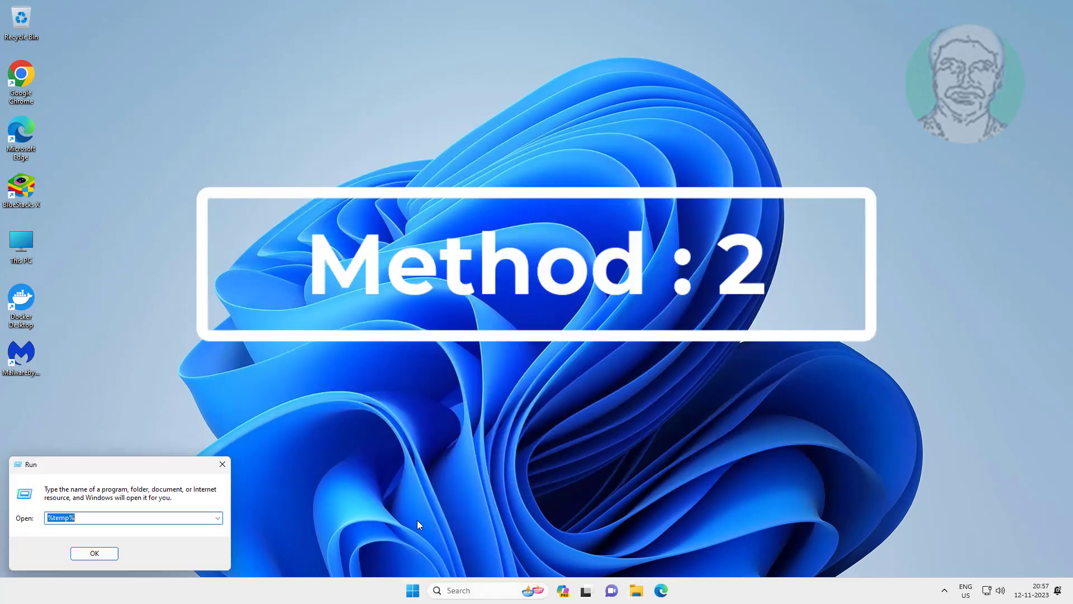
- Open the Windows Temp folder on C: via the Run dialog with temp
{"action": "type", "text": "te"}
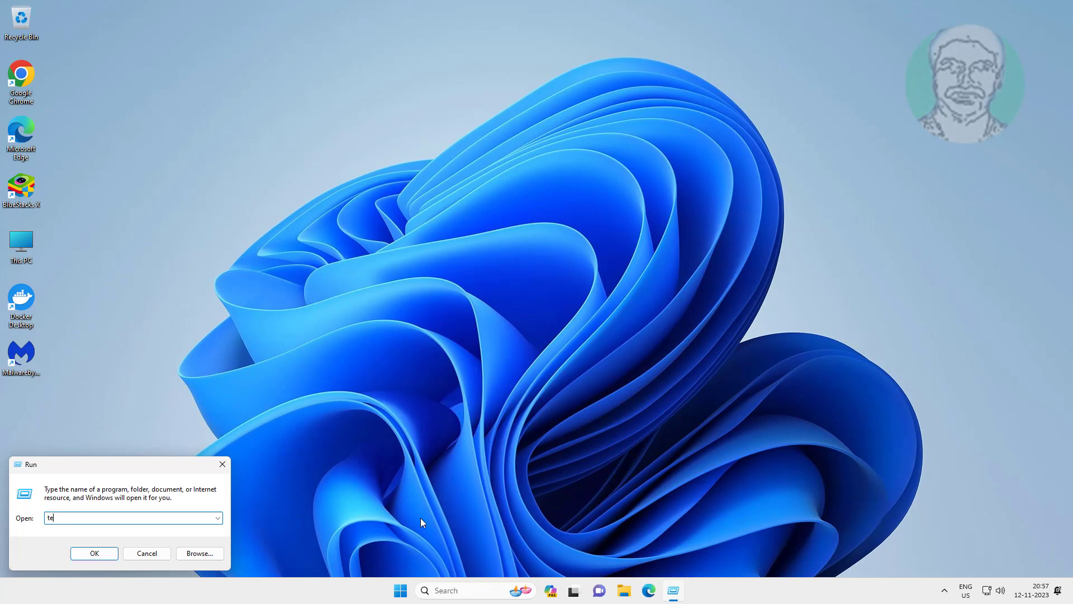
{"action": "left_click", "coordinate": [94, 553]}
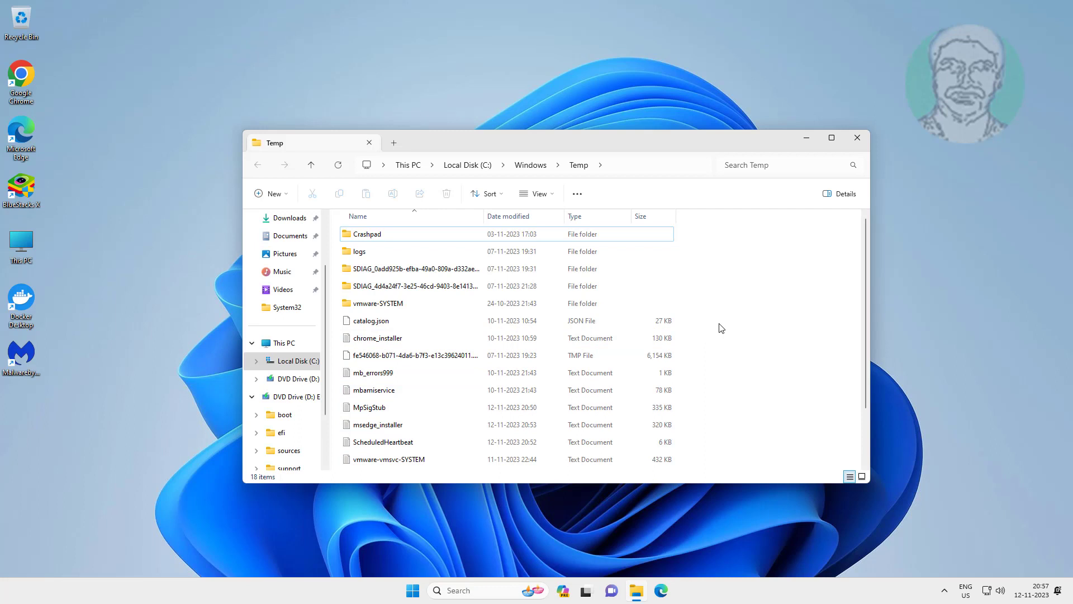
- Delete everything in Windows Temp, skipping the two files still in use, and close the folder
{"action": "key", "text": "ctrl+a"}
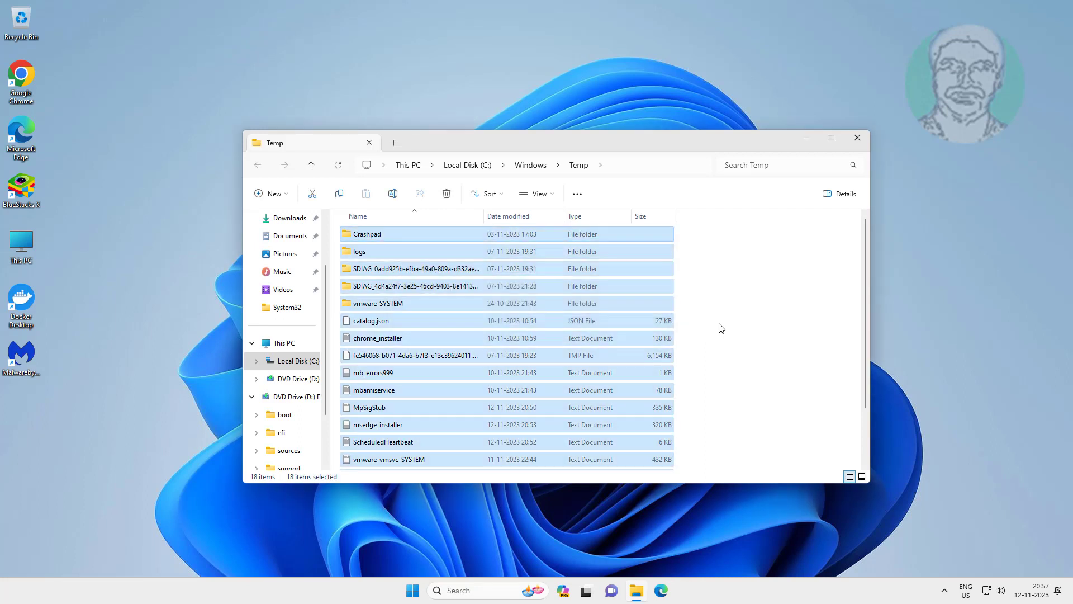
{"action": "left_click", "coordinate": [446, 194]}
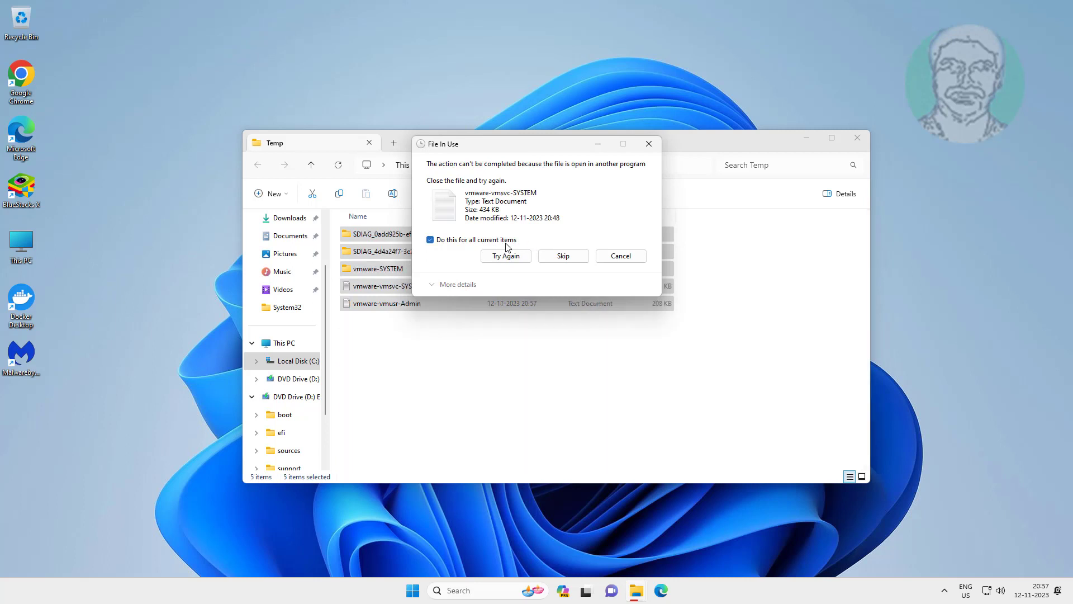
{"action": "left_click", "coordinate": [505, 255]}
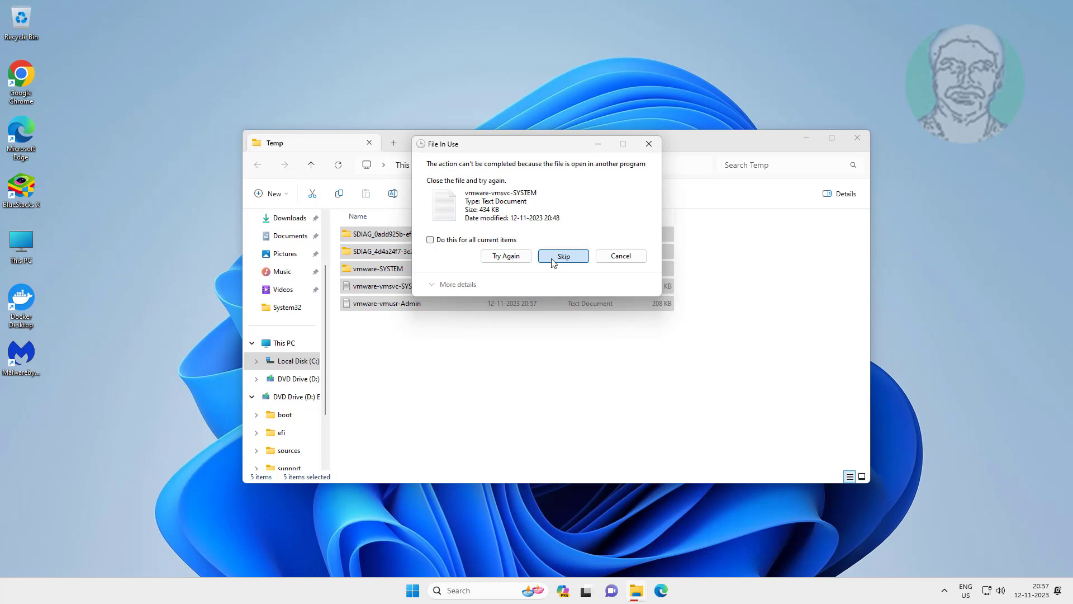
{"action": "left_click", "coordinate": [562, 255]}
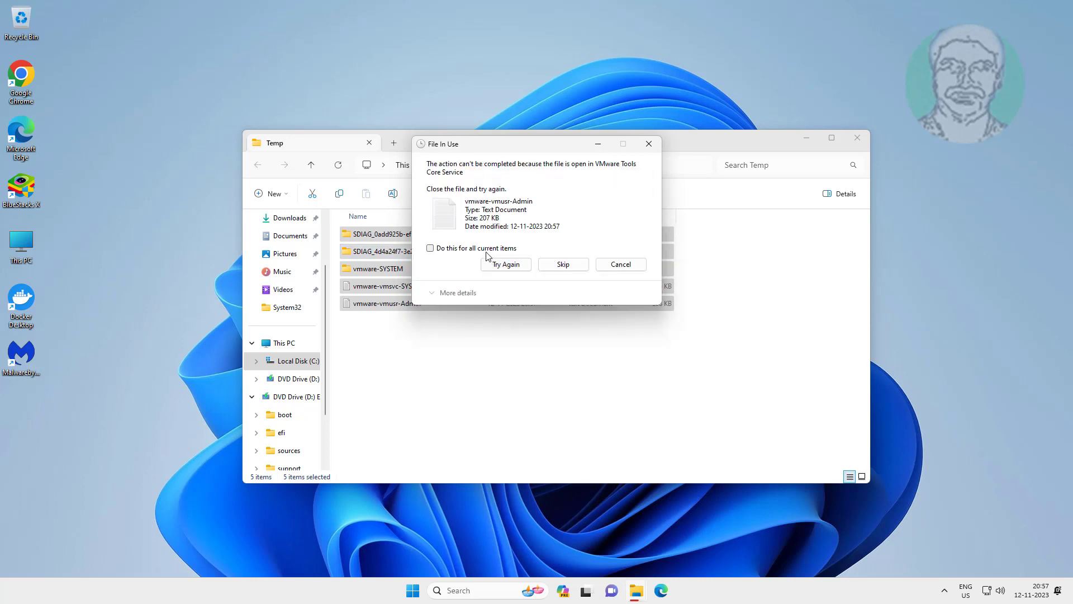
{"action": "left_click", "coordinate": [562, 264]}
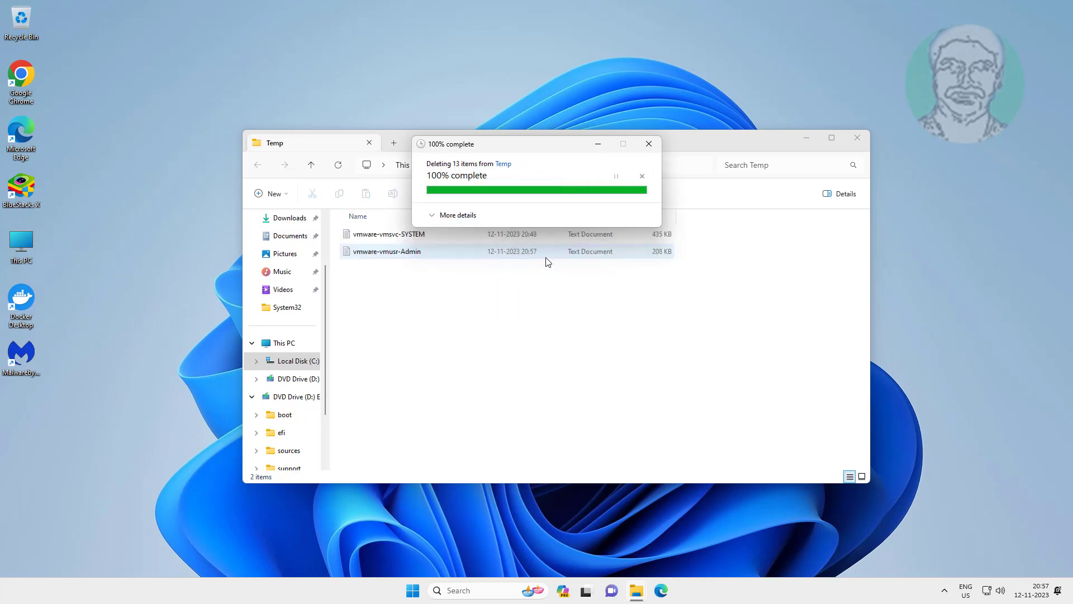
{"action": "left_click", "coordinate": [648, 145]}
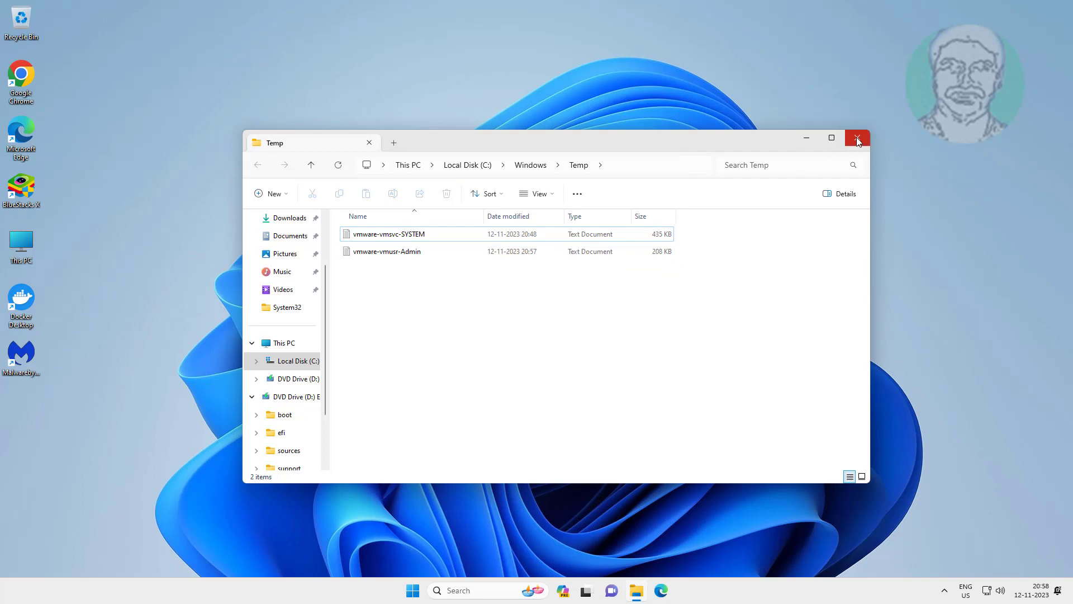
{"action": "left_click", "coordinate": [857, 138]}
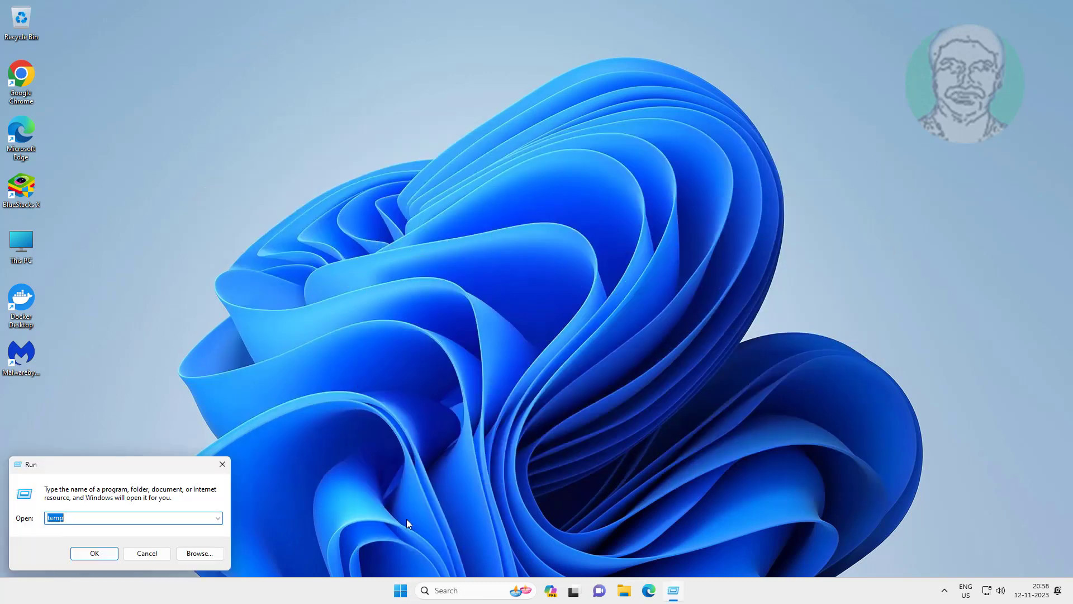
- Open the Prefetch folder via the Run dialog with prefetch
{"action": "type", "text": "prefetch"}
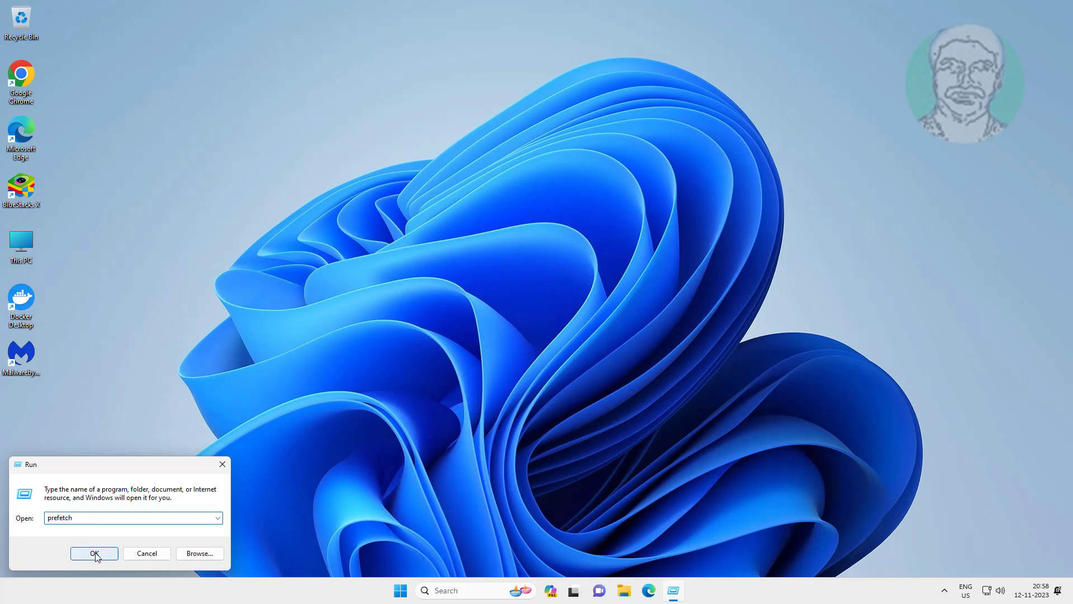
{"action": "left_click", "coordinate": [94, 553]}
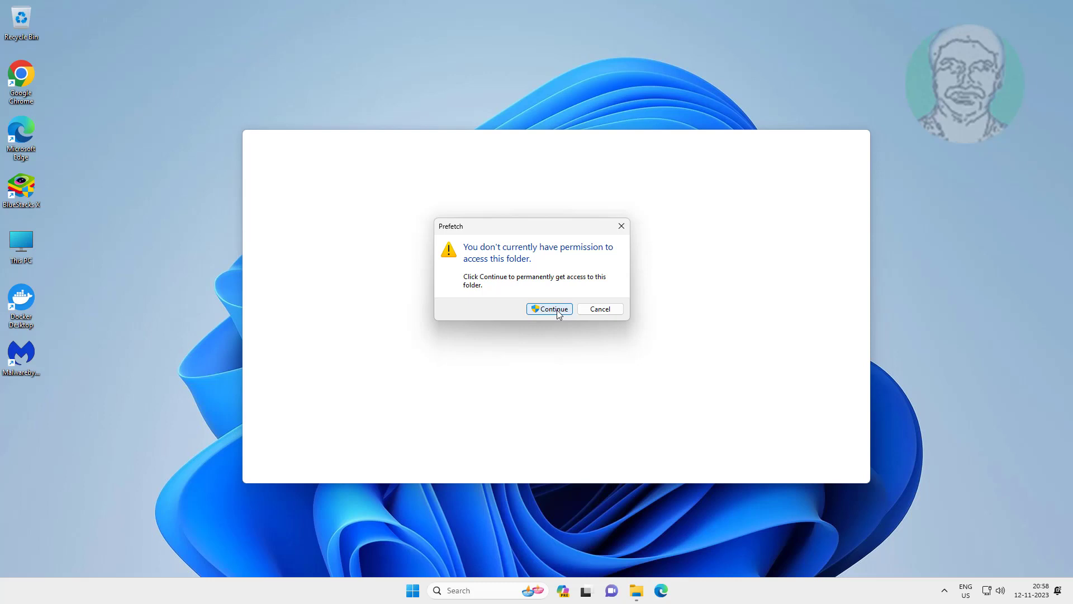
- Grant access to Prefetch, delete all 474 items, and close the folder
{"action": "left_click", "coordinate": [549, 309]}
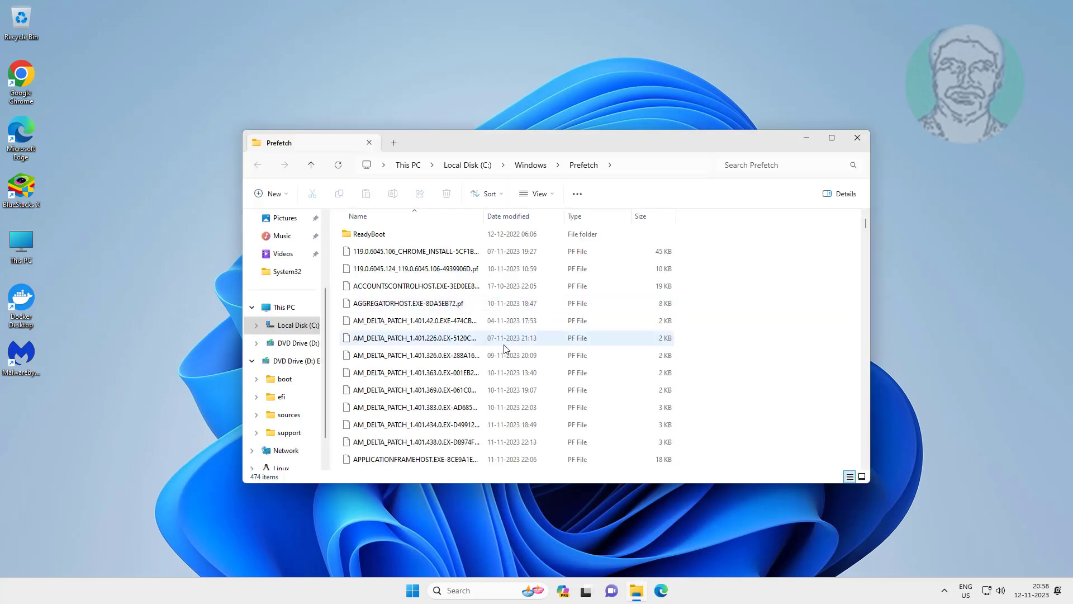
{"action": "key", "text": "ctrl+a"}
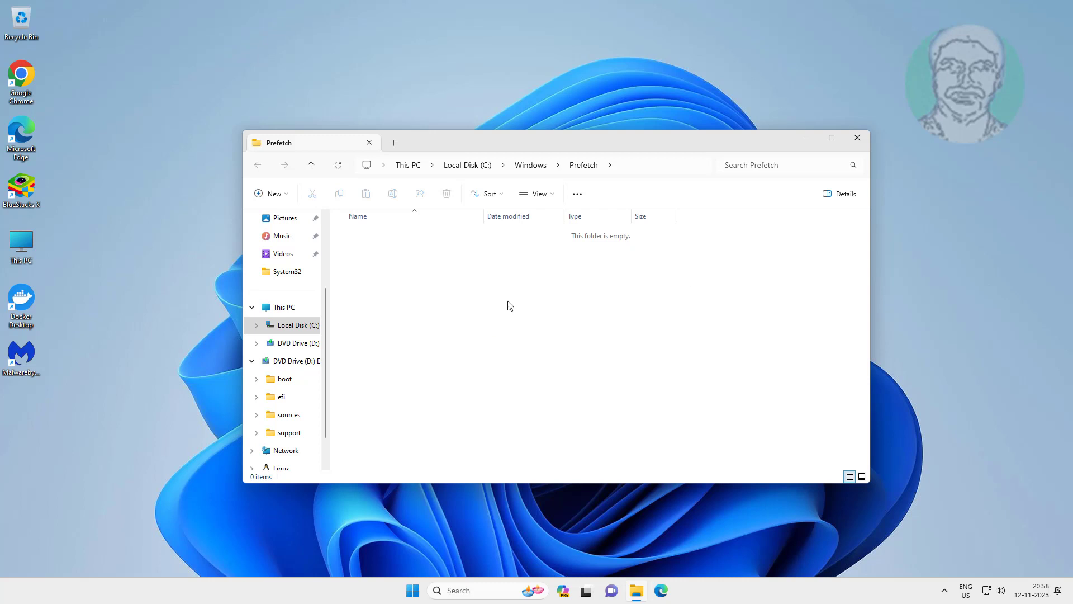
{"action": "left_click", "coordinate": [857, 137]}
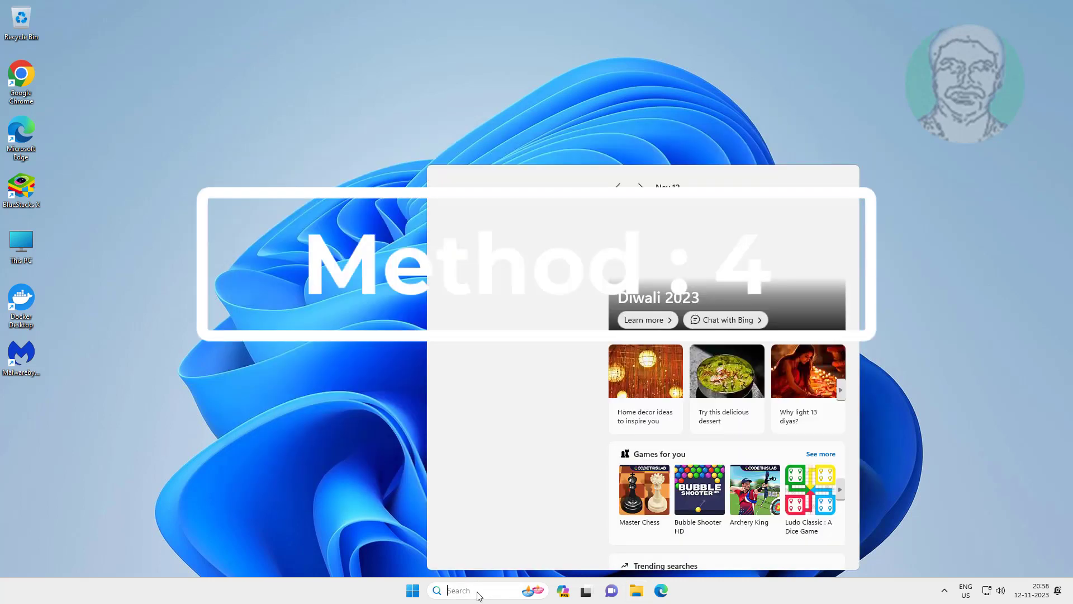
- In System Configuration Services, hide Microsoft services, disable all third-party services and apply
{"action": "type", "text": "system configuration"}
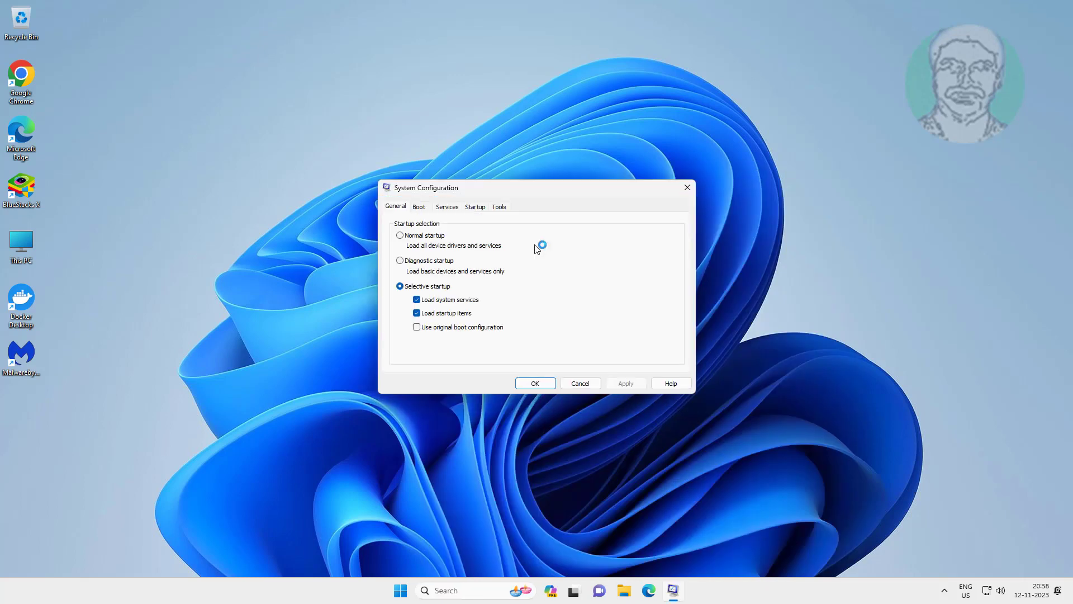
{"action": "left_click", "coordinate": [446, 205]}
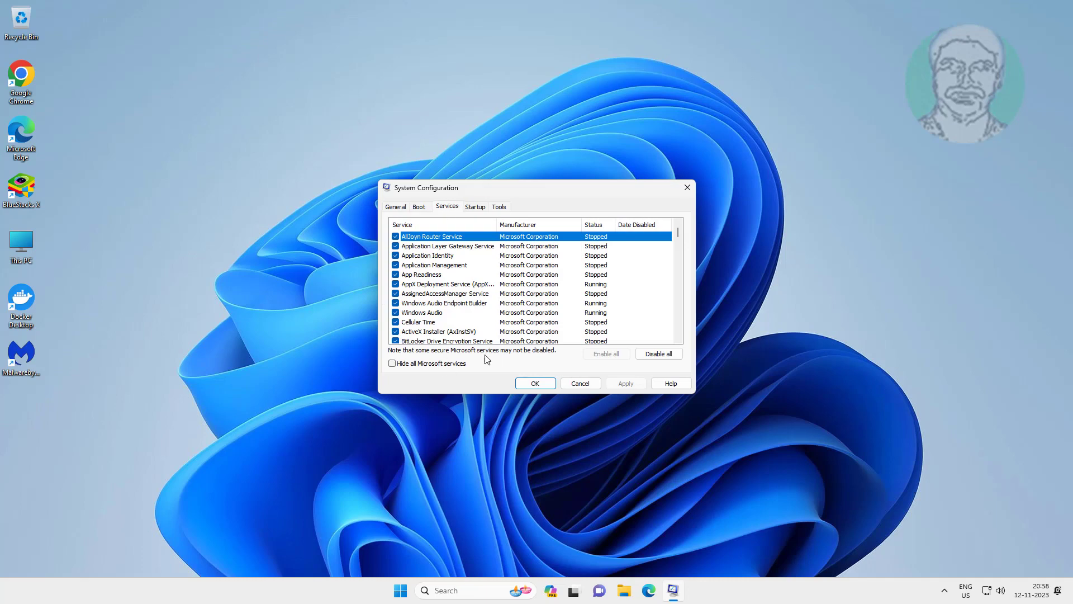
{"action": "left_click", "coordinate": [392, 362]}
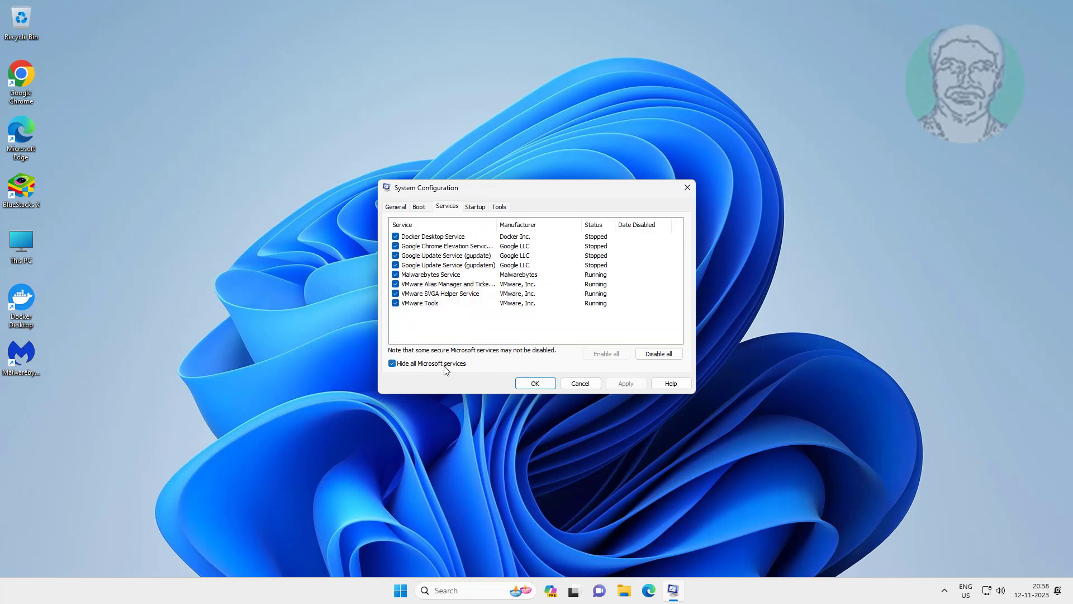
{"action": "left_click", "coordinate": [657, 354]}
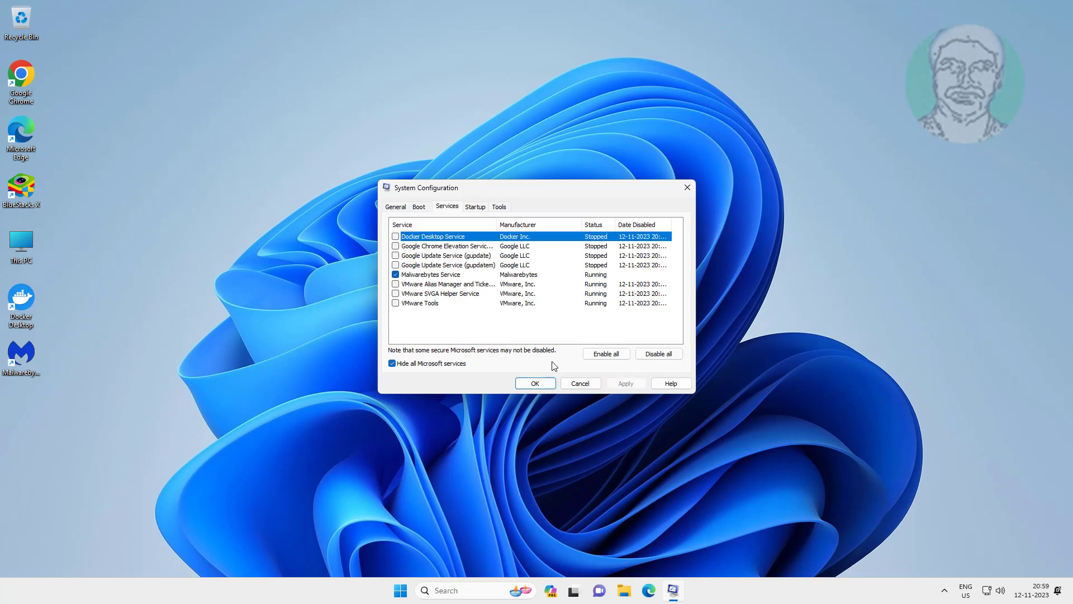
{"action": "left_click", "coordinate": [535, 382]}
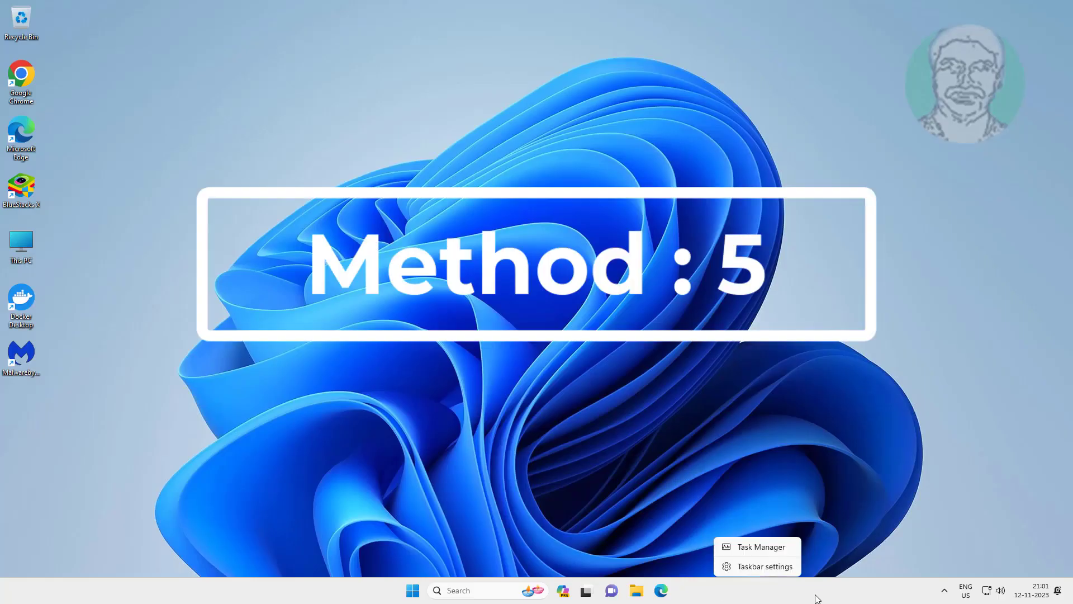
- Disable BlueStacksServices and Docker Desktop in Task Manager's Startup apps and close it
{"action": "left_click", "coordinate": [760, 547]}
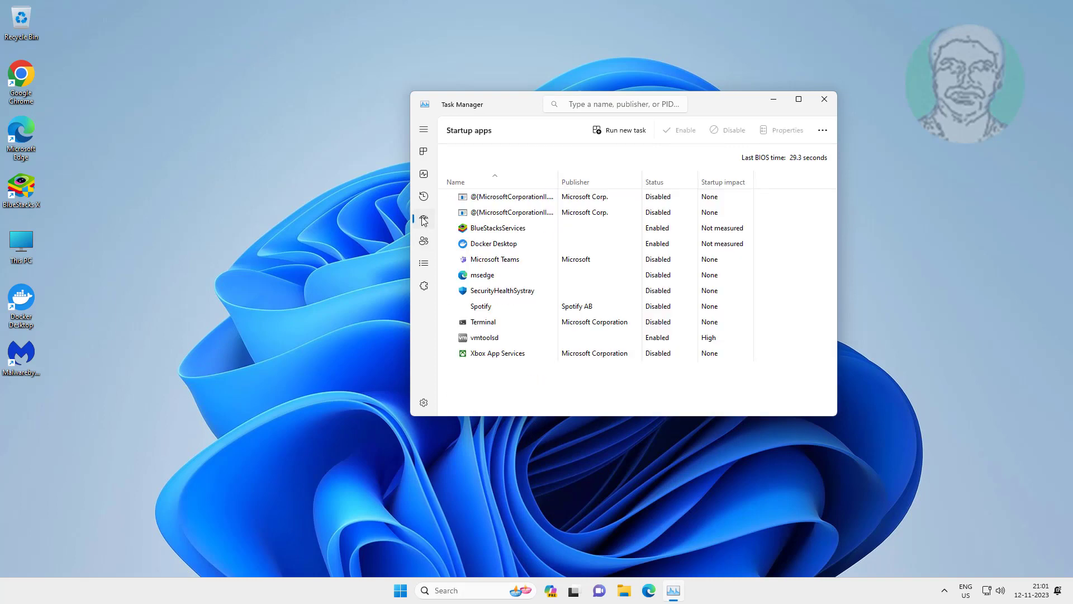
{"action": "left_click", "coordinate": [497, 228]}
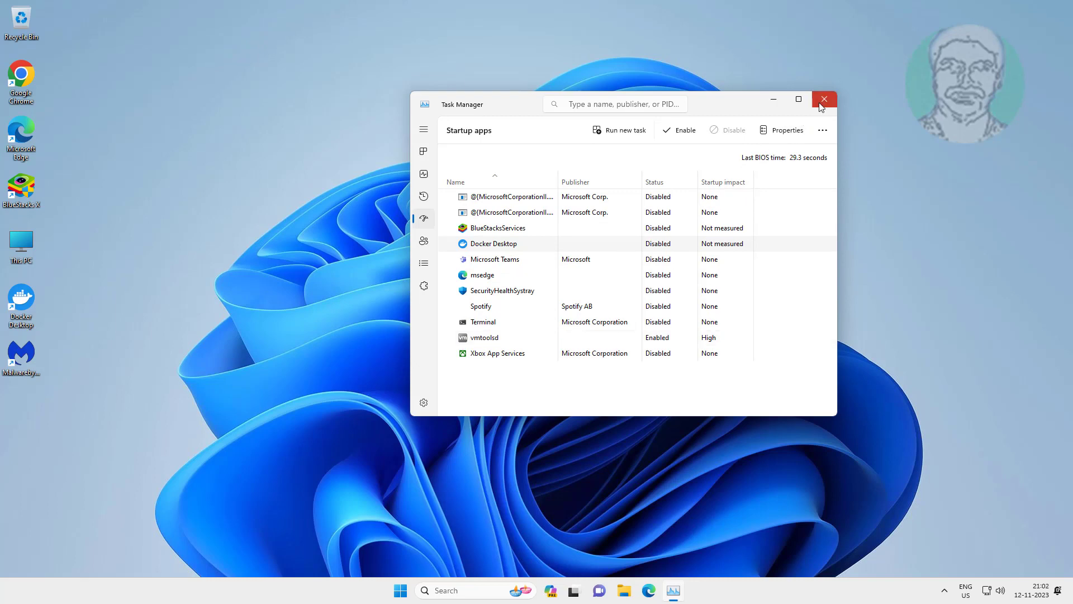
{"action": "left_click", "coordinate": [825, 99]}
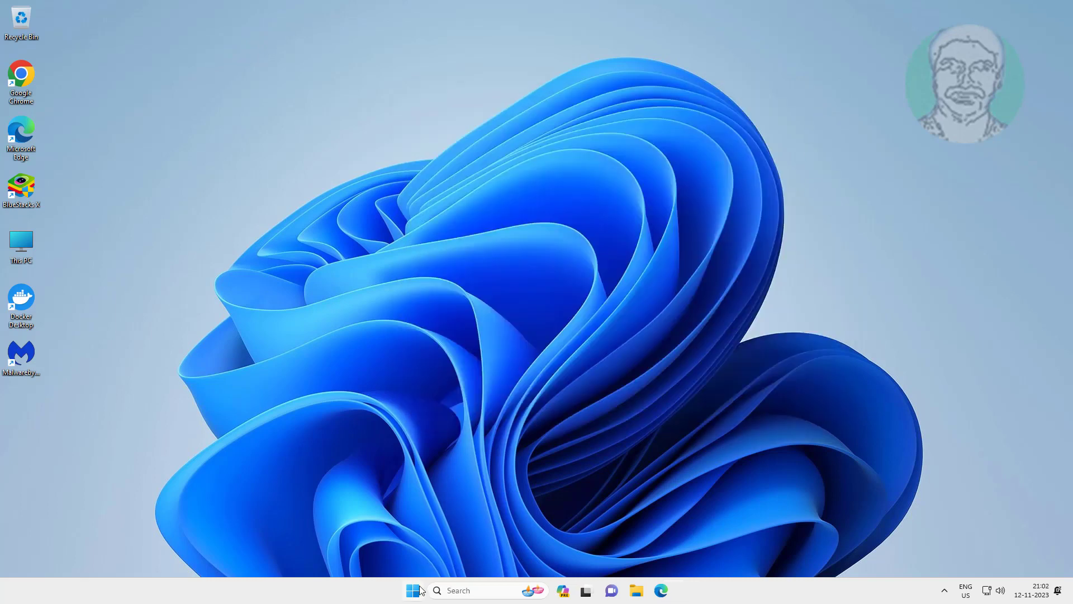
{"action": "left_click", "coordinate": [413, 591]}
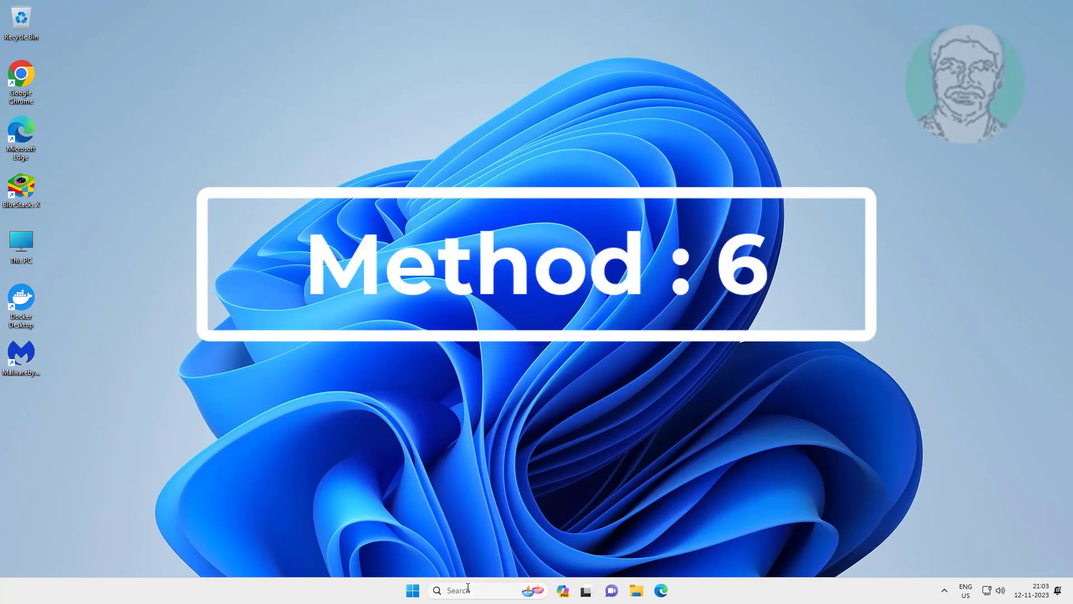
- Search 'advanced system settings' and bring up System Properties centred on screen
{"action": "type", "text": "advanced system settings"}
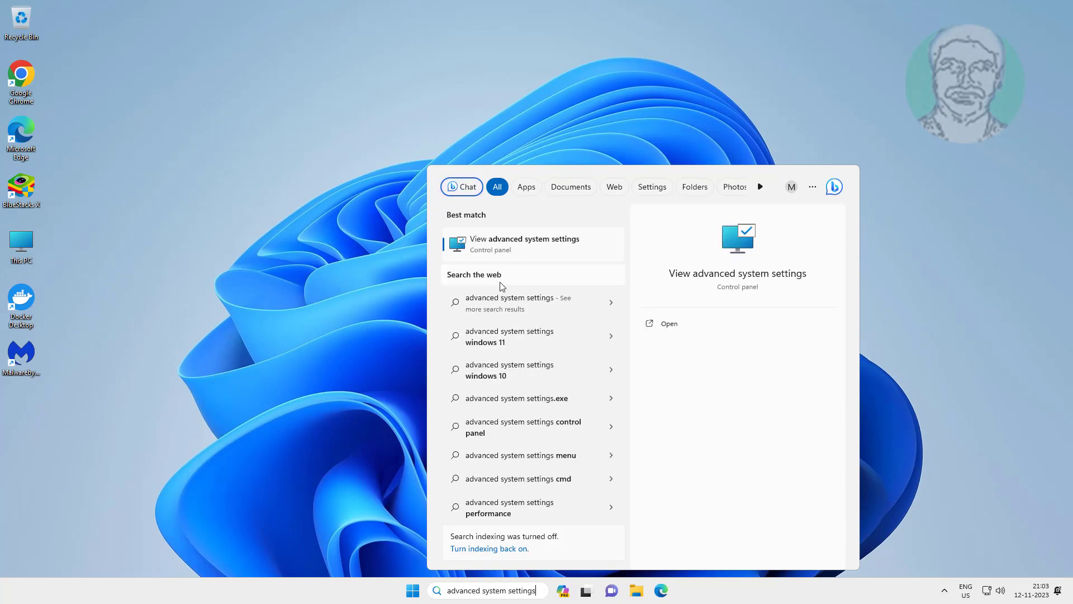
{"action": "left_click", "coordinate": [525, 244]}
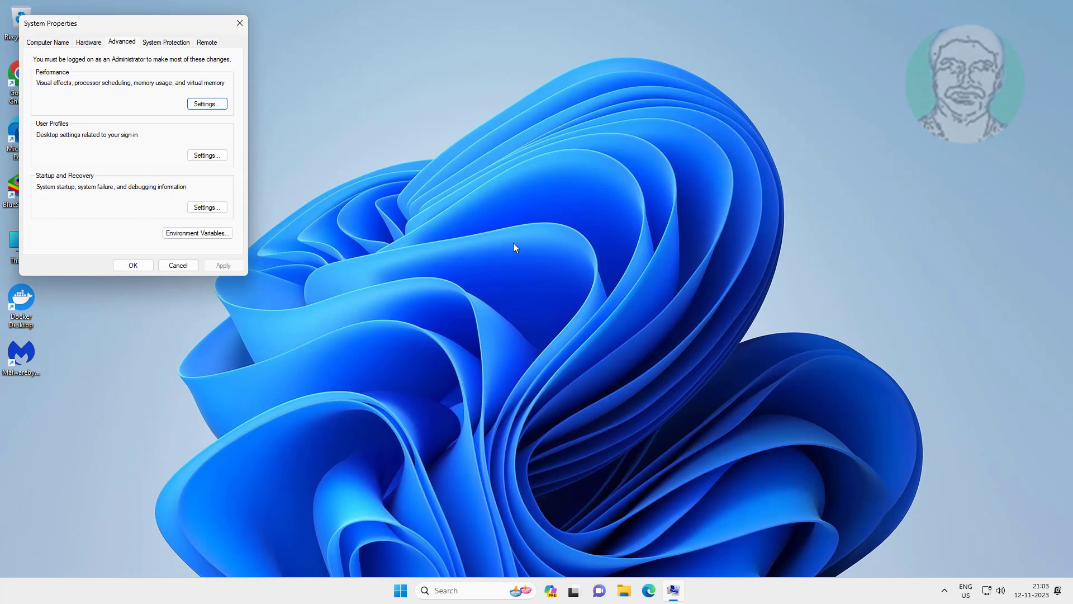
{"action": "left_click_drag", "start_coordinate": [51, 22], "coordinate": [432, 94]}
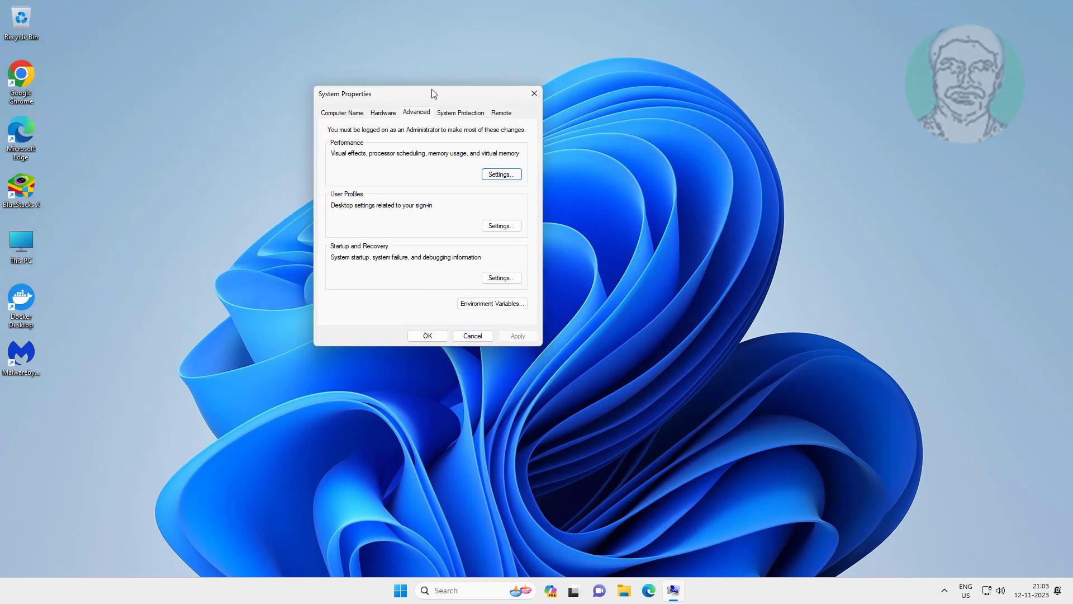
- Set visual effects to 'Adjust for best performance' in Performance Options and save
{"action": "left_click", "coordinate": [501, 174]}
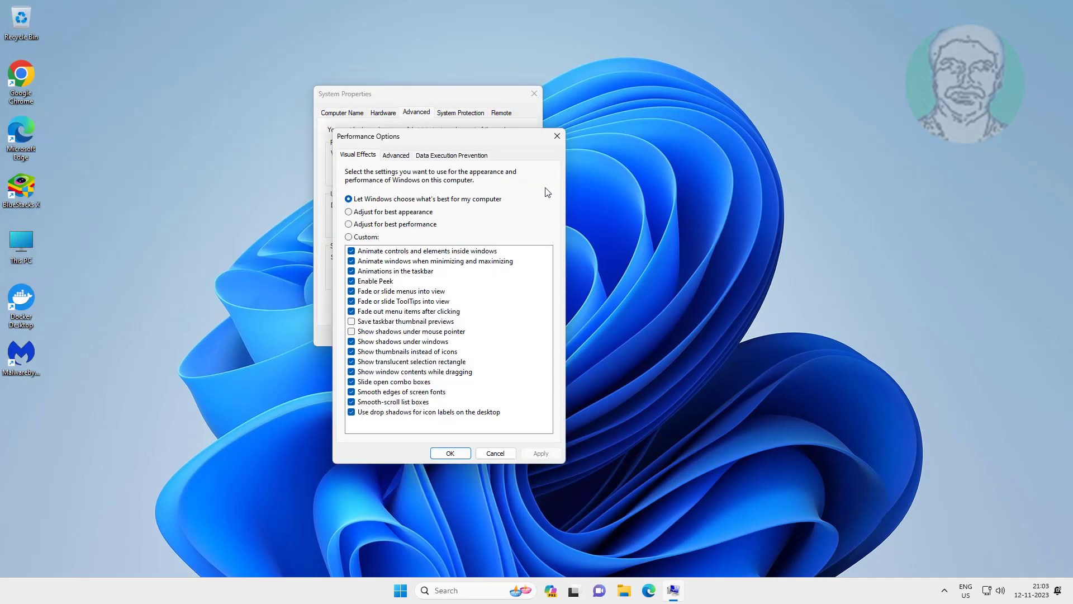
{"action": "left_click", "coordinate": [349, 223]}
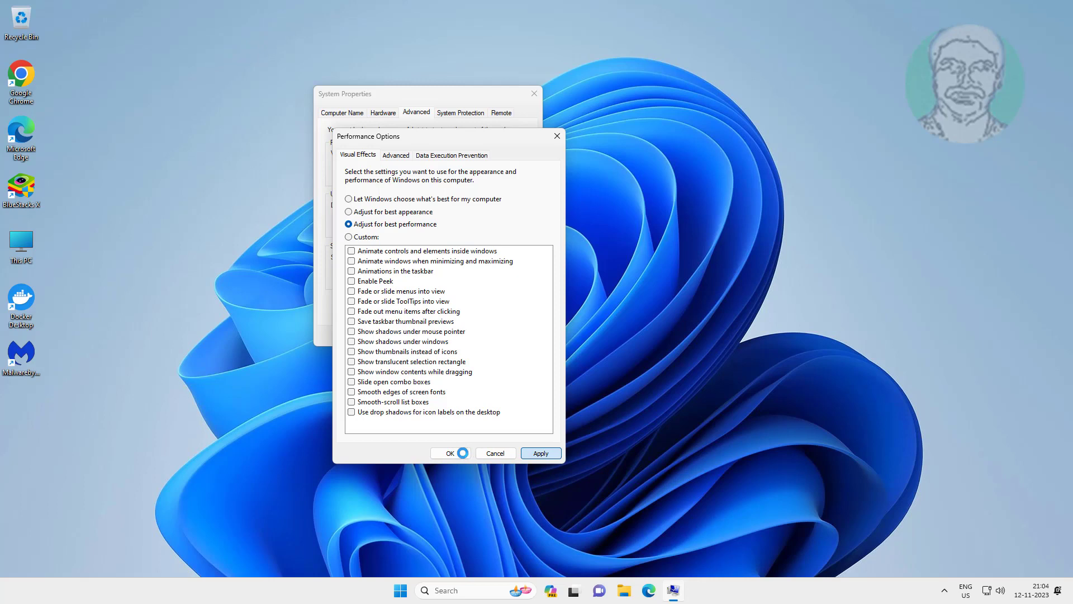
{"action": "left_click", "coordinate": [450, 453]}
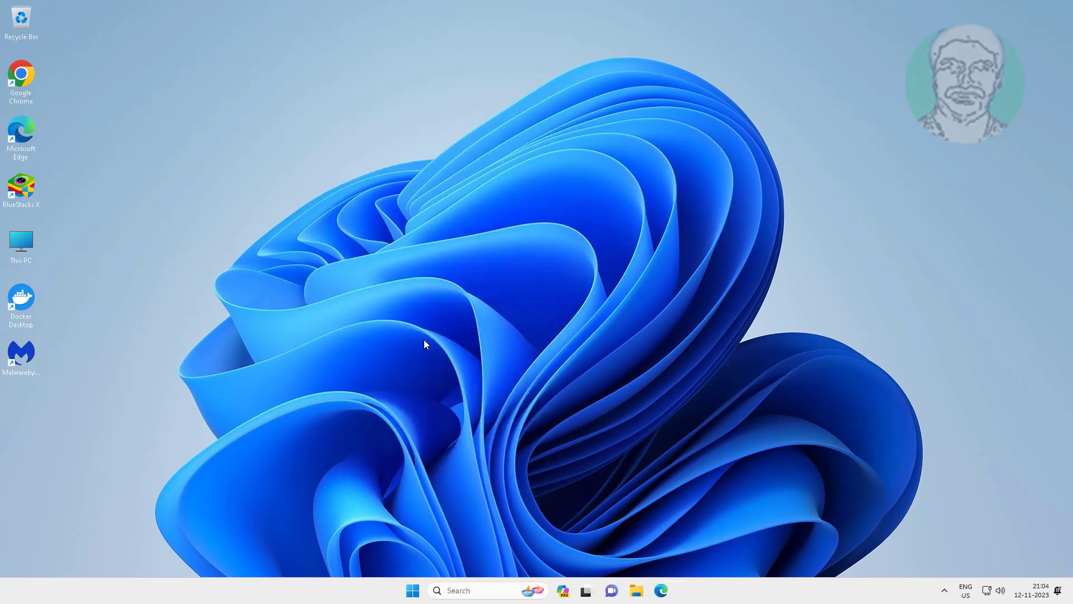
{"action": "mouse_move", "coordinate": [782, 484]}
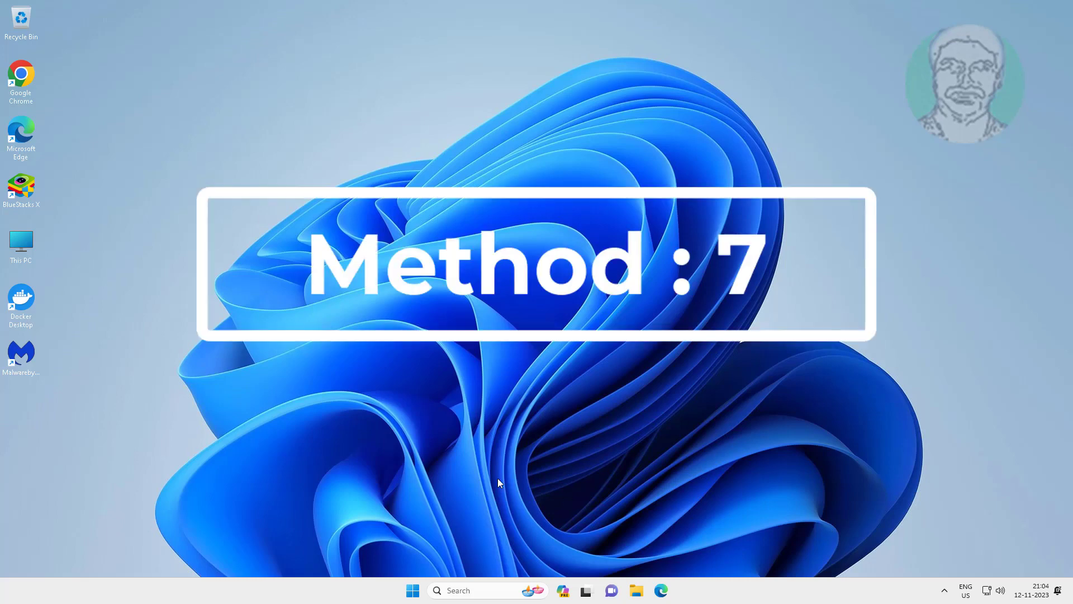
- Run 'chkdsk /f /x /r c:' in an elevated Command Prompt, scheduling the check for next restart
{"action": "left_click", "coordinate": [413, 590]}
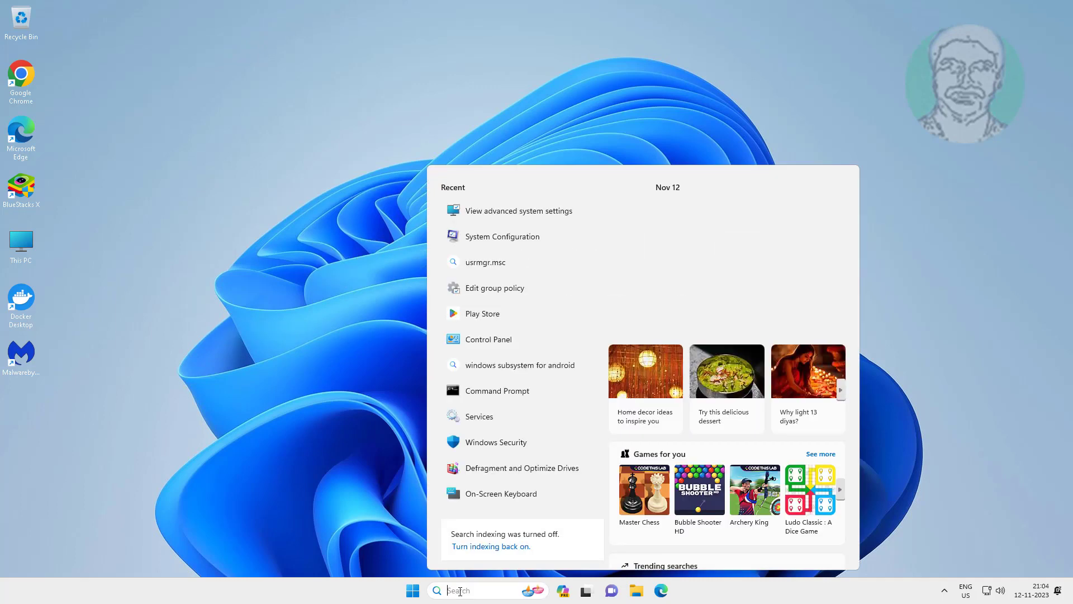
{"action": "type", "text": "cmd"}
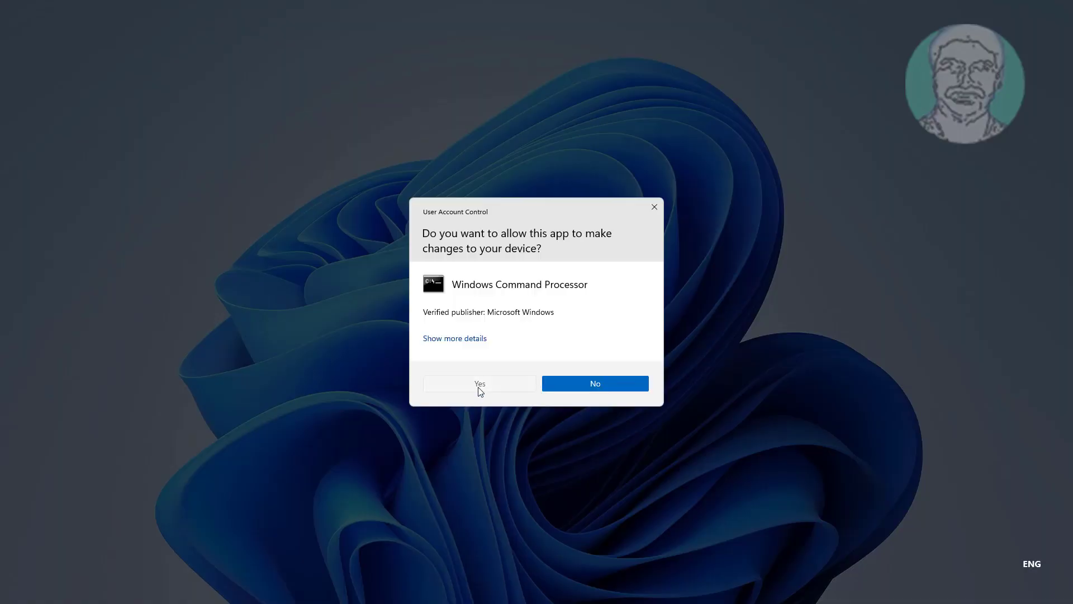
{"action": "left_click", "coordinate": [480, 382]}
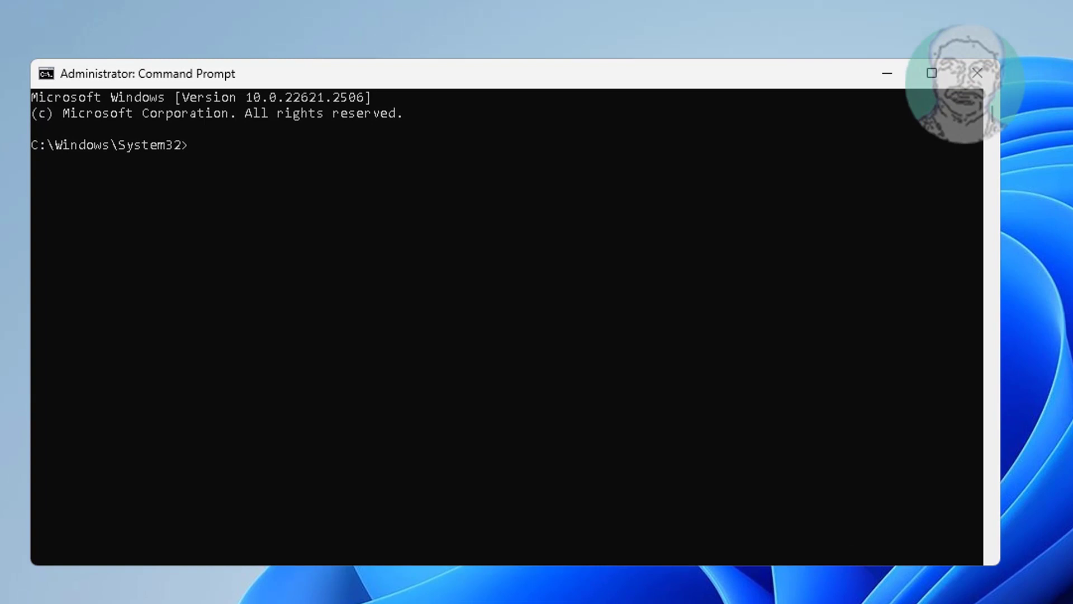
{"action": "type", "text": "chkdsk /"}
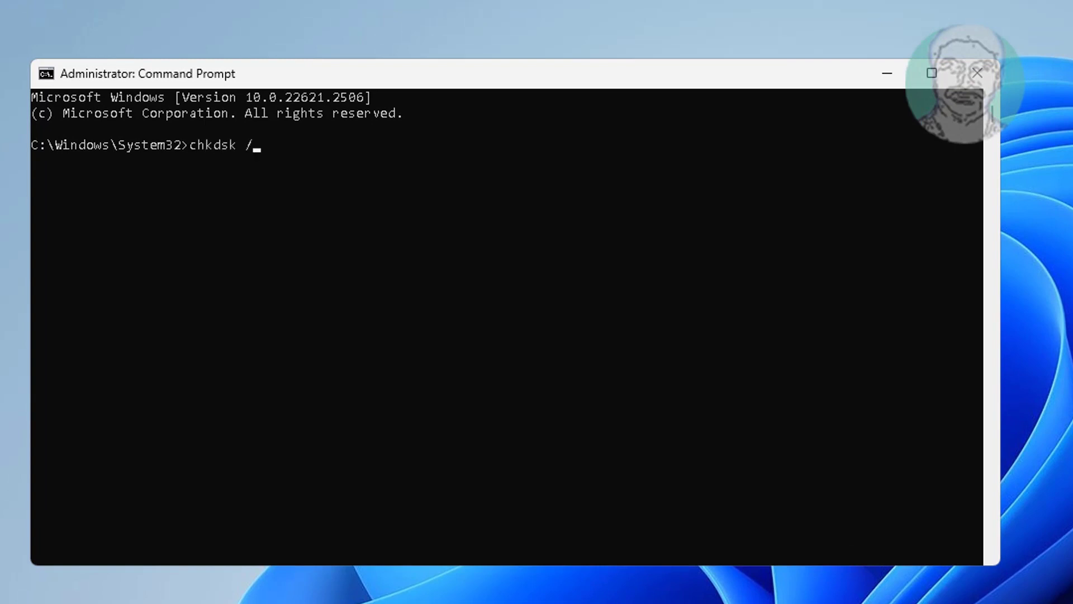
{"action": "type", "text": "f /x /r c:"}
{"action": "type", "text": "Y"}
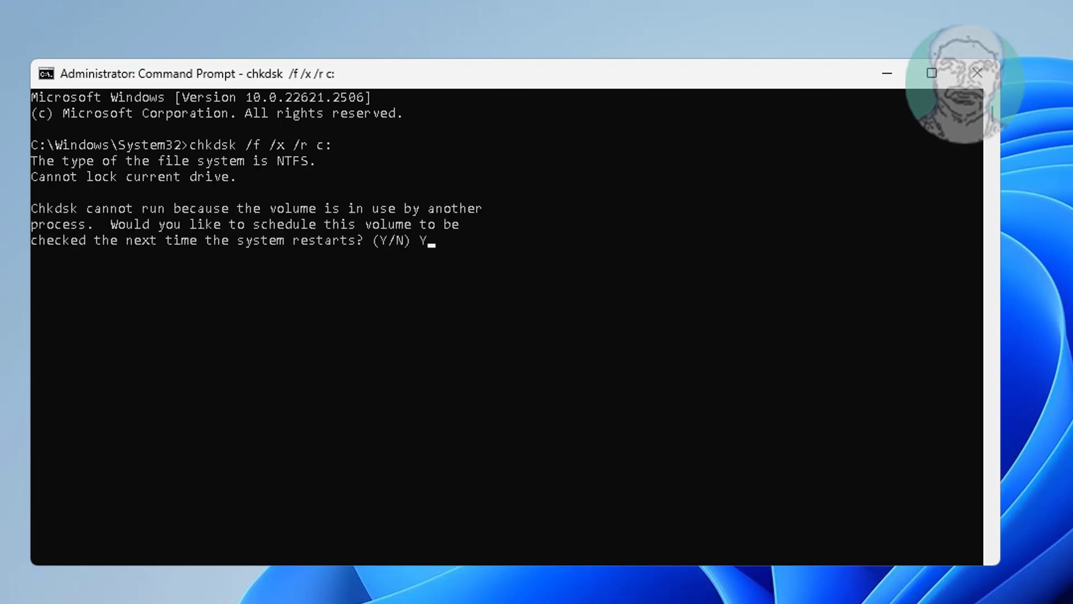
{"action": "left_click", "coordinate": [412, 589]}
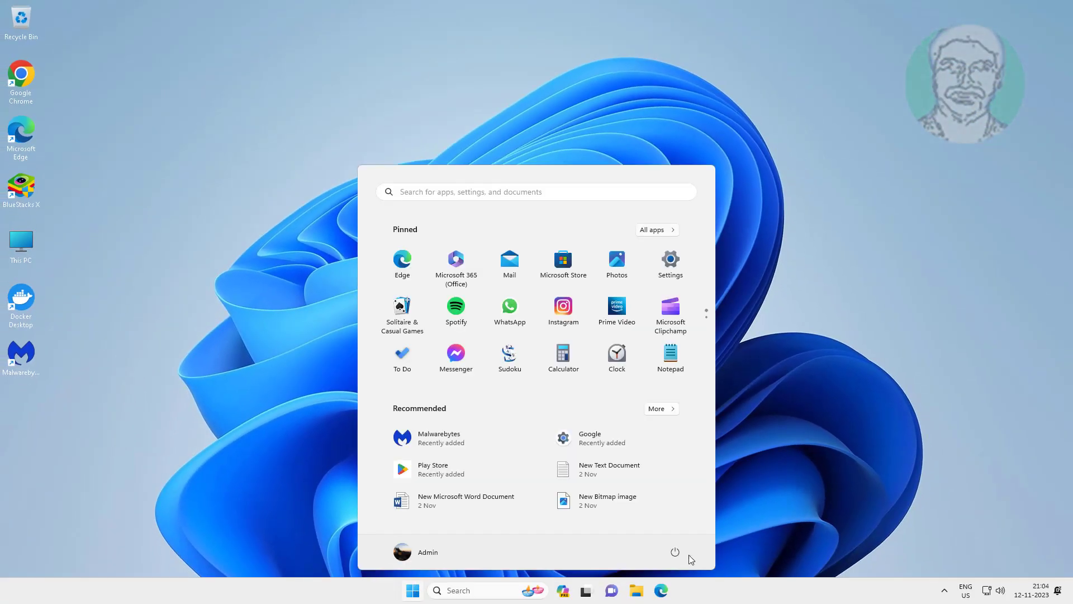
- Restart the computer from the Start menu power options so the disk check runs
{"action": "left_click", "coordinate": [674, 551]}
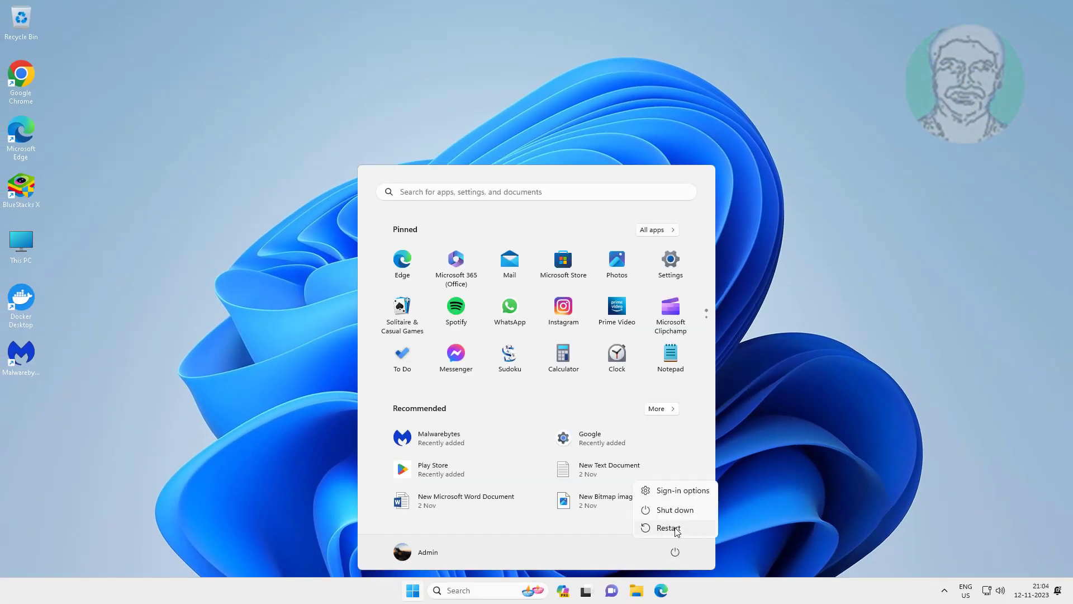
{"action": "left_click", "coordinate": [667, 527]}
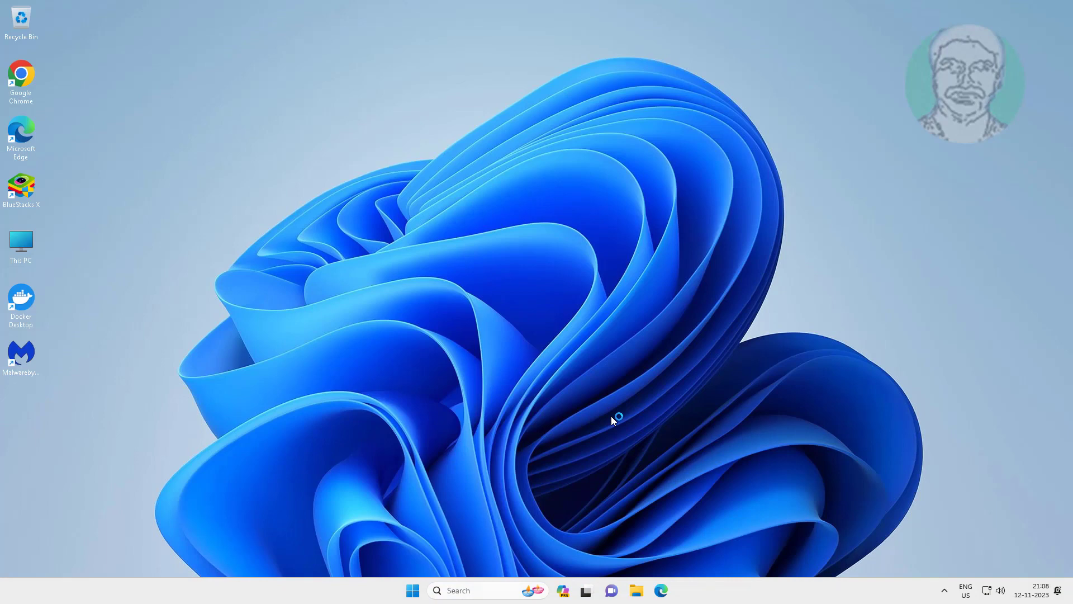
{"action": "mouse_move", "coordinate": [687, 509]}
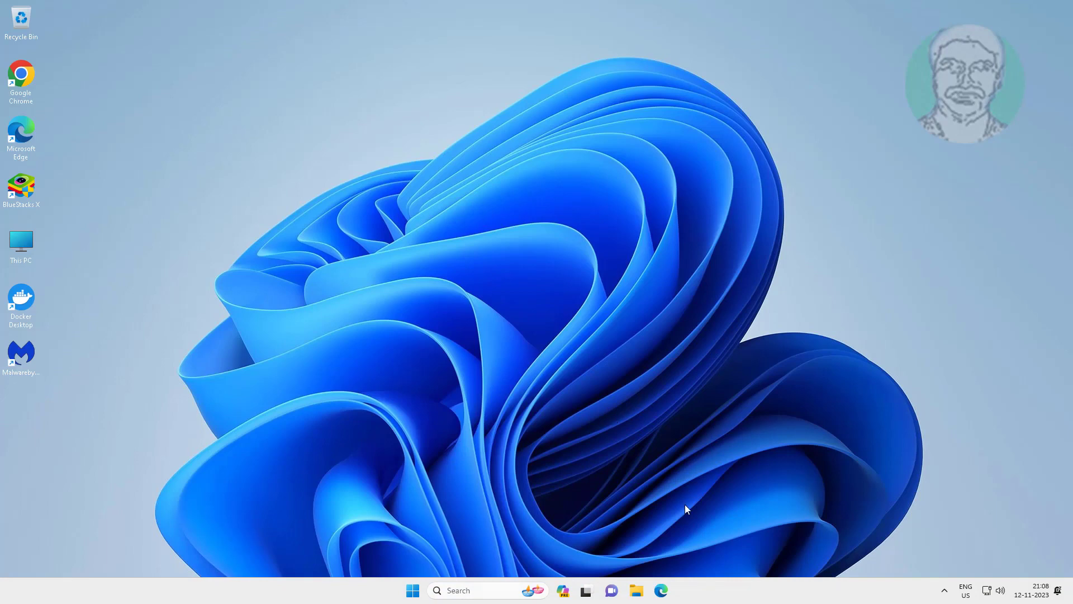
- Search Windows for 'regedit' to launch Registry Editor
{"action": "left_click", "coordinate": [480, 591]}
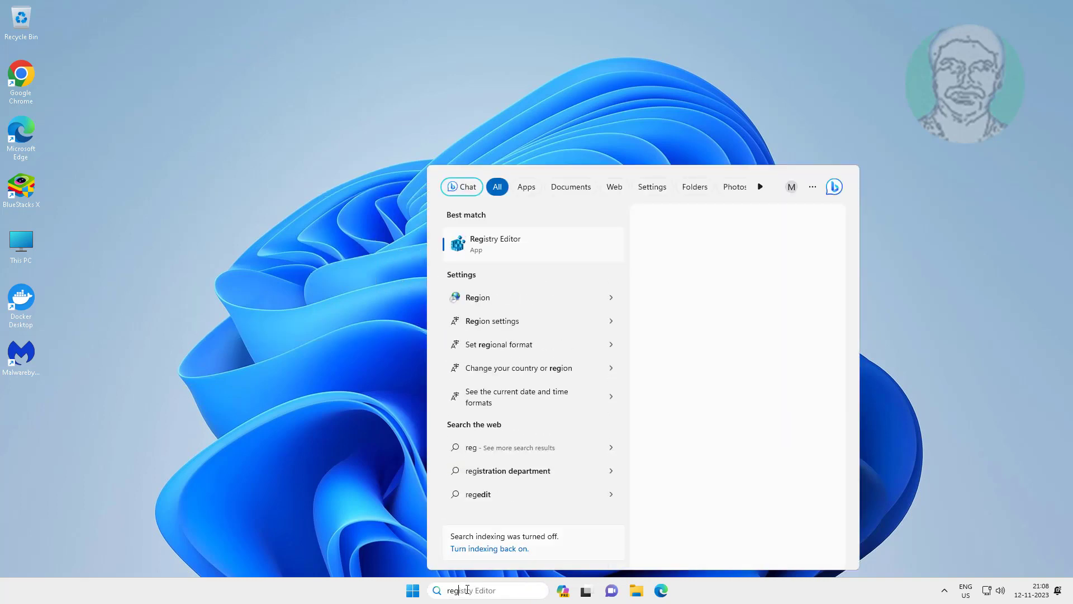
{"action": "type", "text": "regedit"}
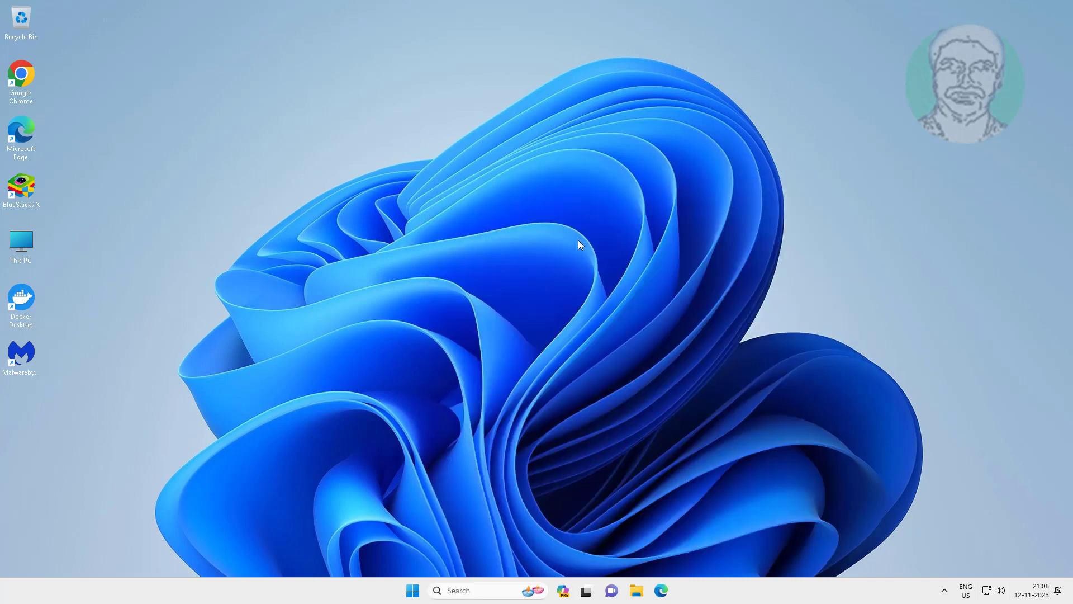
{"action": "mouse_move", "coordinate": [497, 389]}
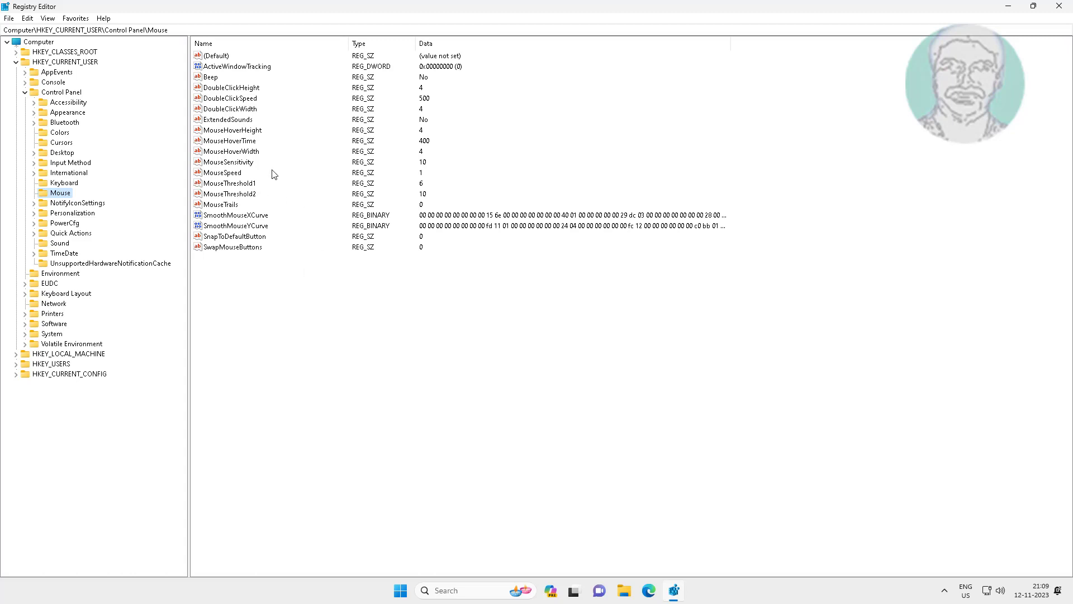
- Set MouseHoverTime under Control Panel\Mouse to 10, then select the Desktop key
{"action": "left_click", "coordinate": [229, 141]}
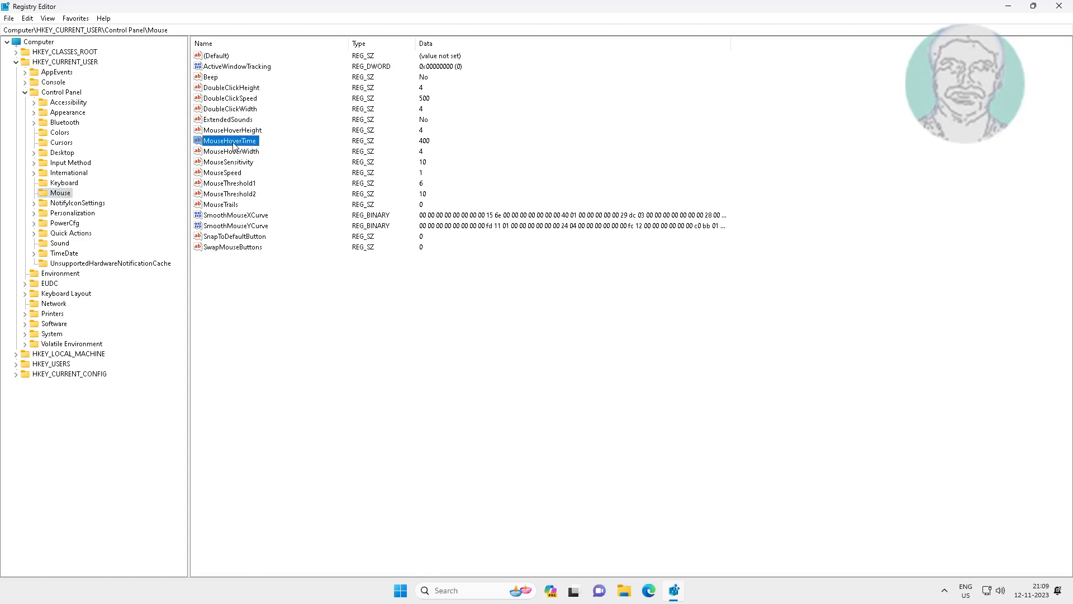
{"action": "double_click", "coordinate": [229, 141]}
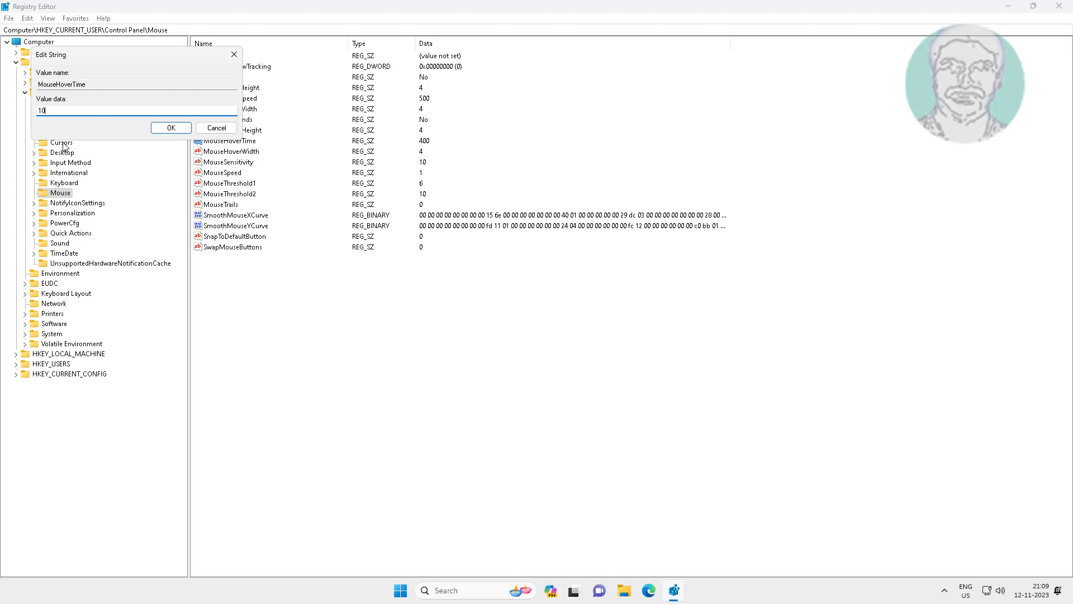
{"action": "left_click", "coordinate": [170, 127]}
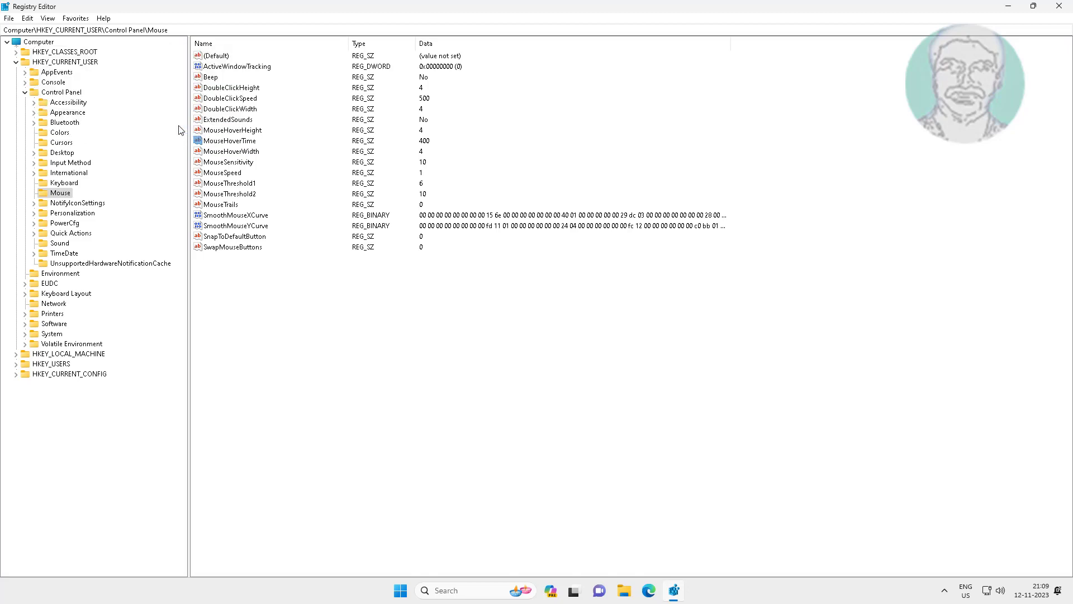
{"action": "left_click", "coordinate": [232, 141]}
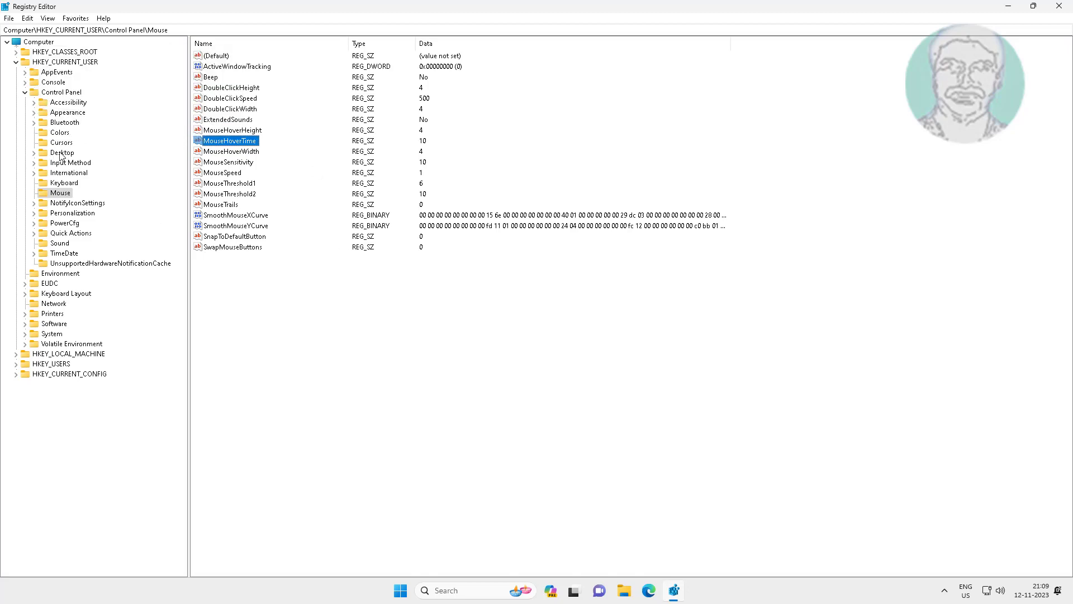
{"action": "left_click", "coordinate": [62, 152]}
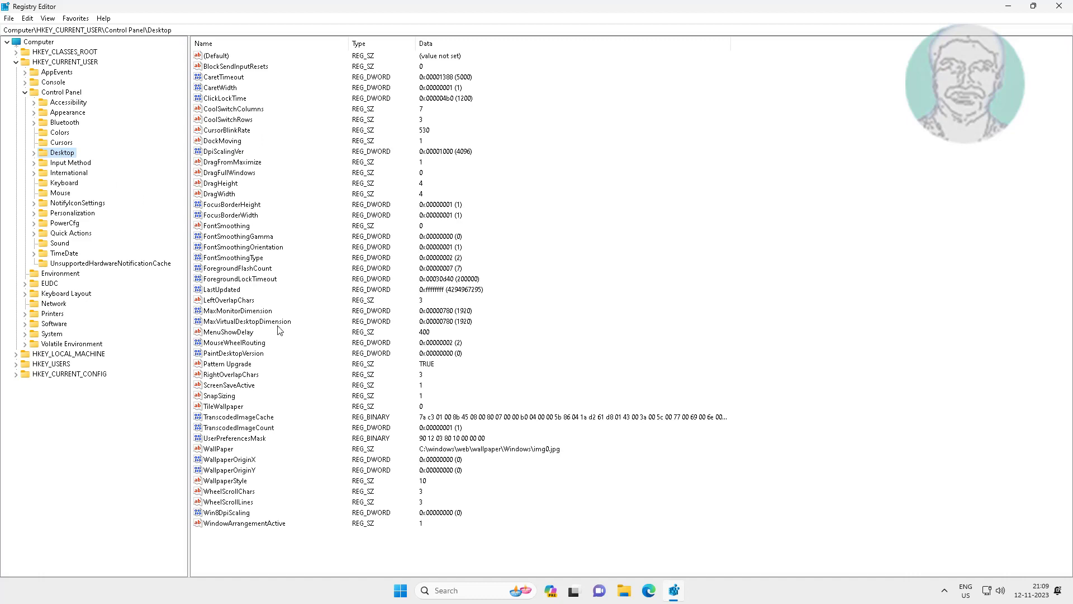
- Set MenuShowDelay under Control Panel\Desktop to 10
{"action": "left_click", "coordinate": [228, 332]}
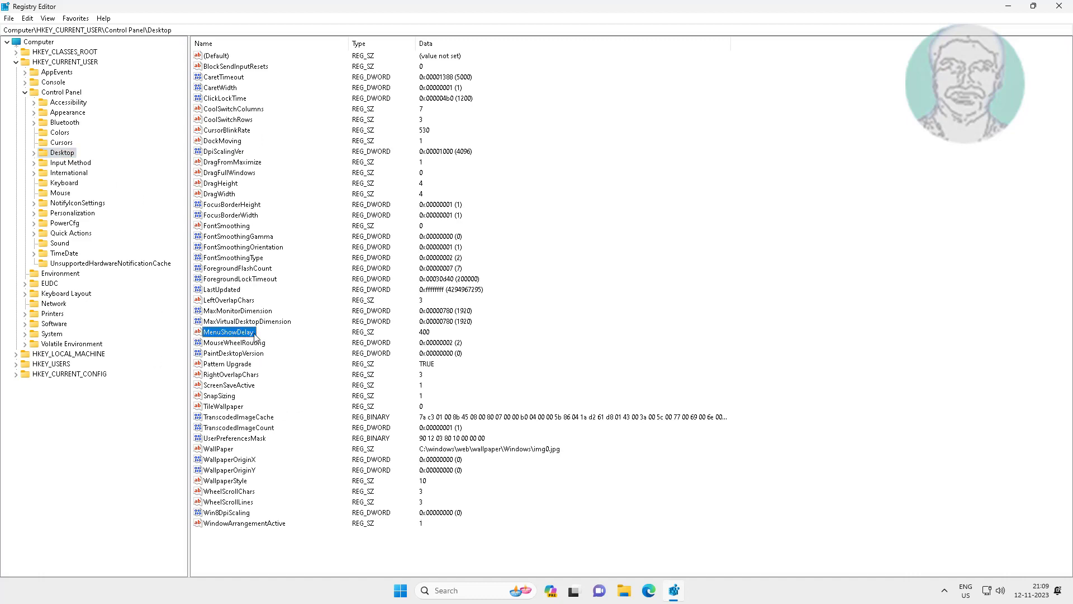
{"action": "double_click", "coordinate": [229, 332]}
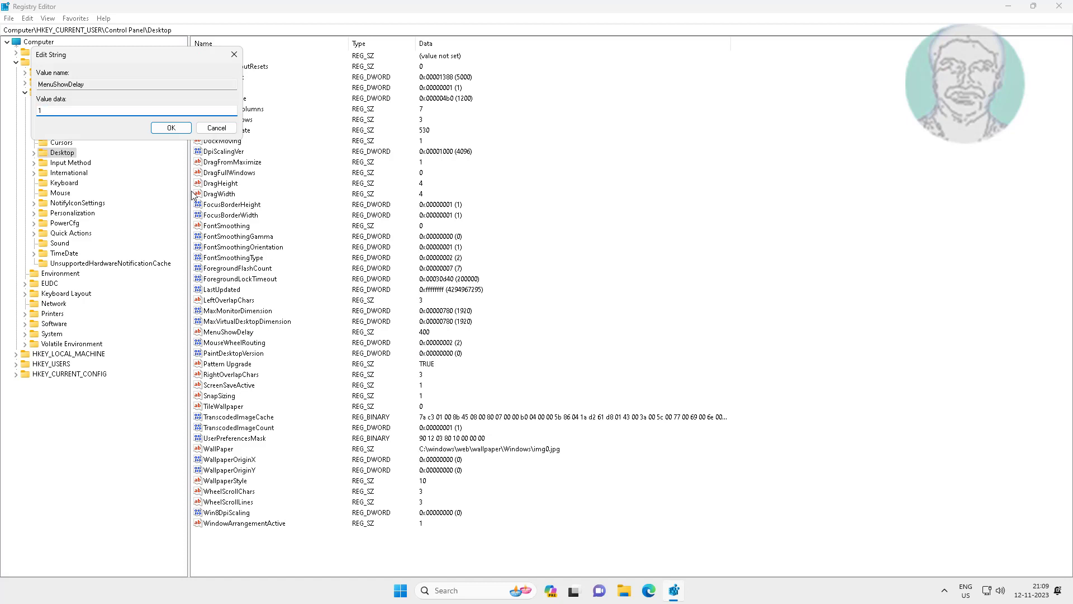
{"action": "type", "text": "0"}
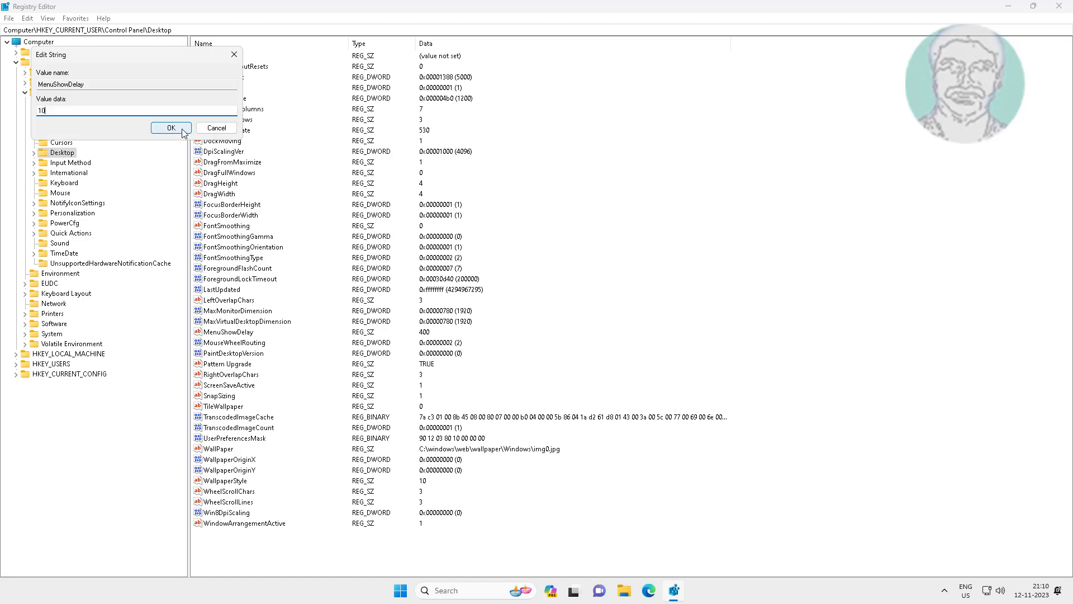
{"action": "left_click", "coordinate": [171, 128]}
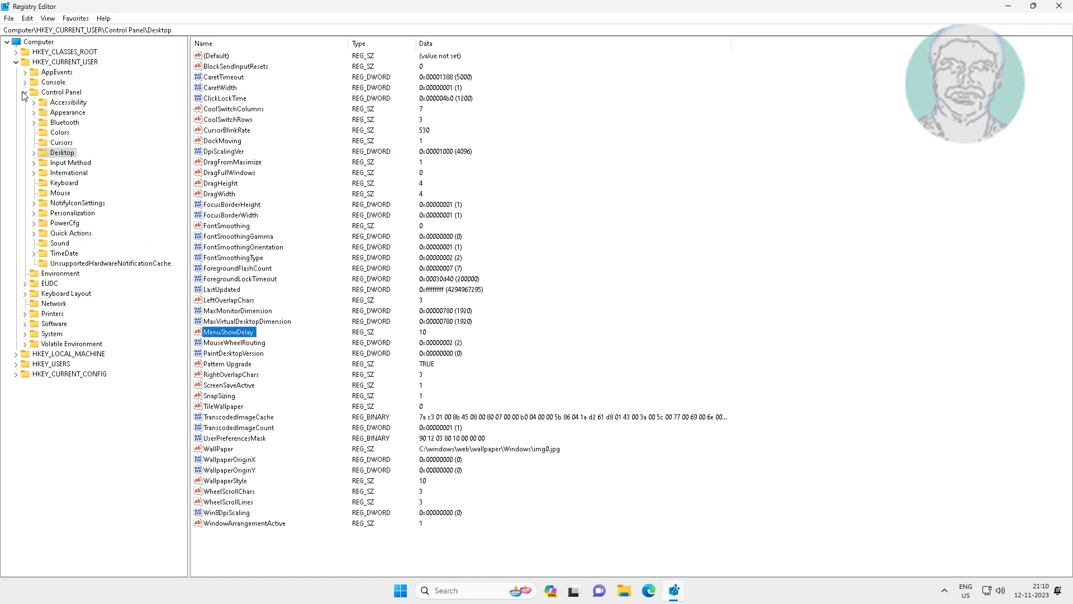
- Close Registry Editor and bring up the Start menu to restart
{"action": "left_click", "coordinate": [1009, 7]}
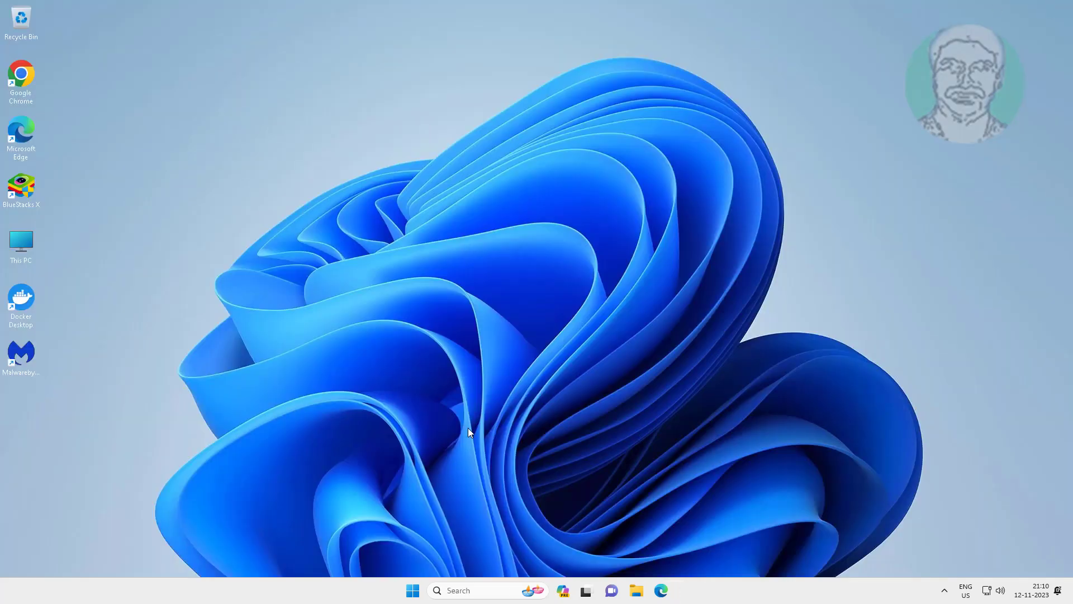
{"action": "left_click", "coordinate": [411, 590]}
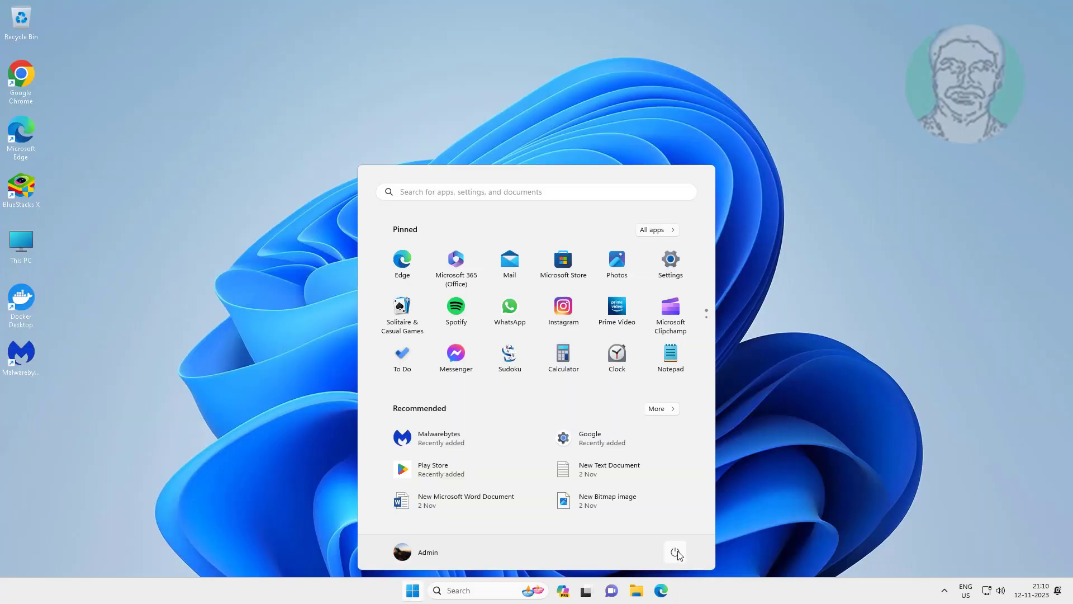